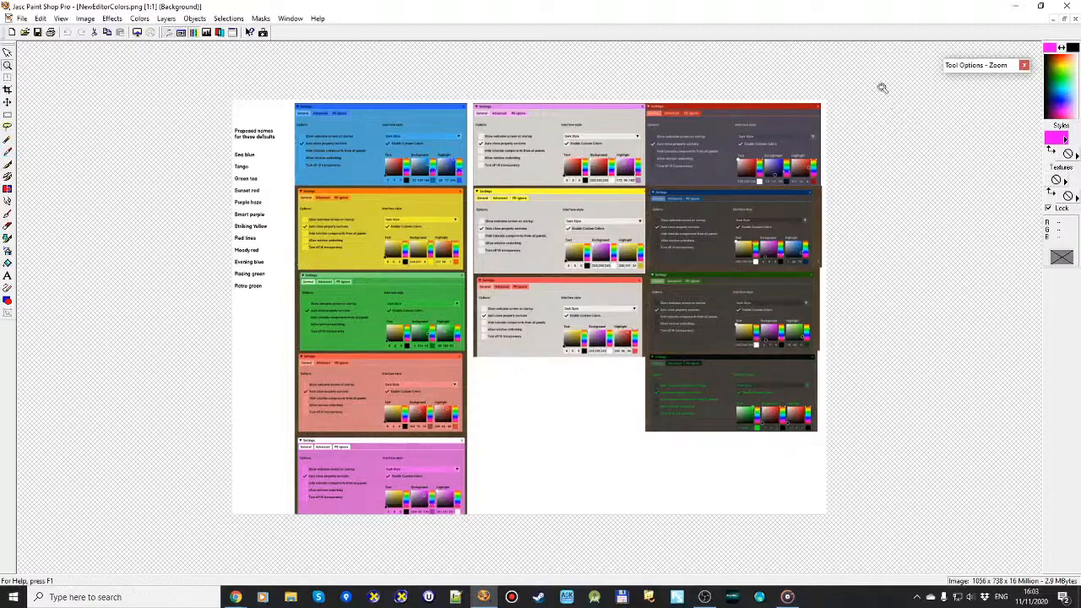
mouse_move(879, 87)
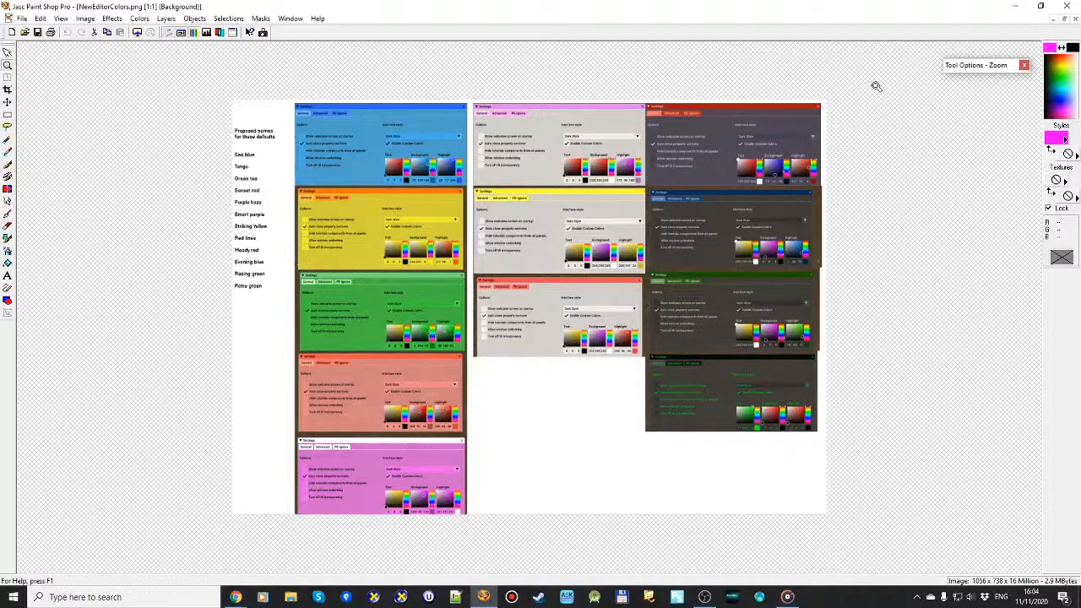
mouse_move(782, 63)
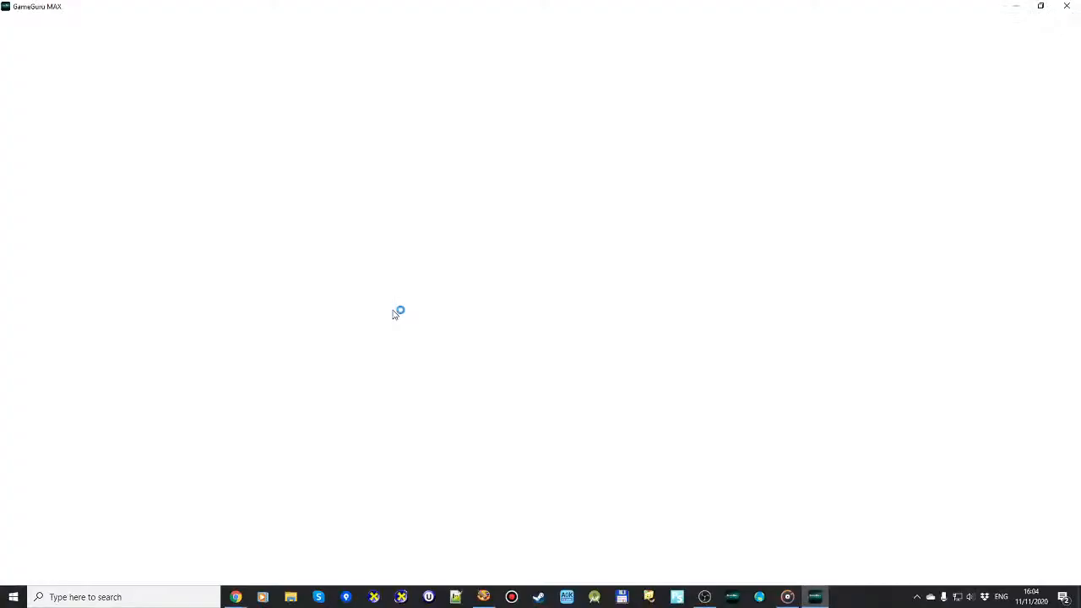
mouse_move(519, 264)
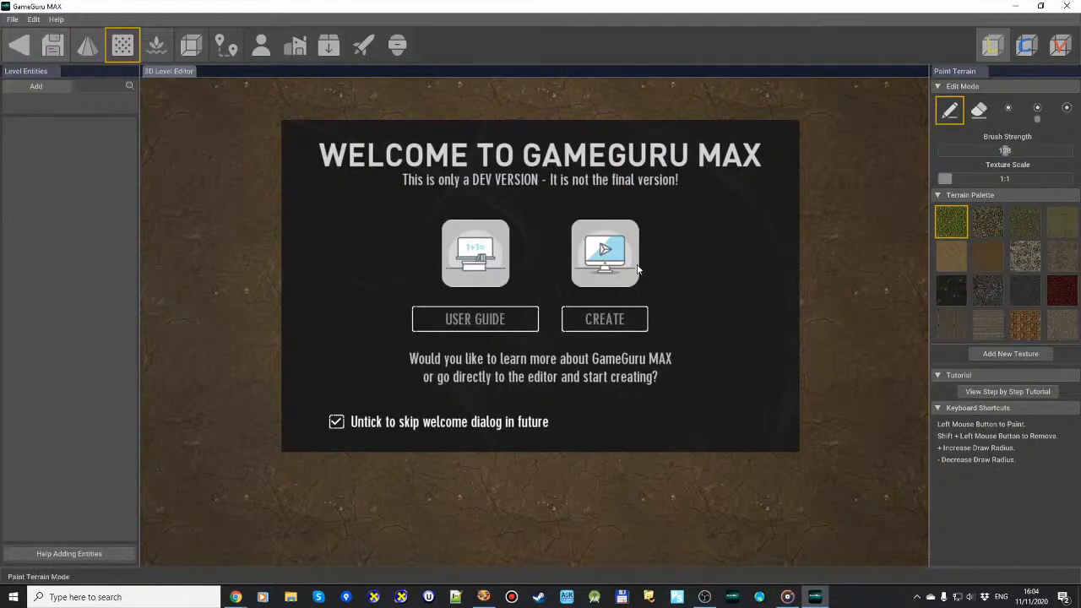
mouse_move(625, 275)
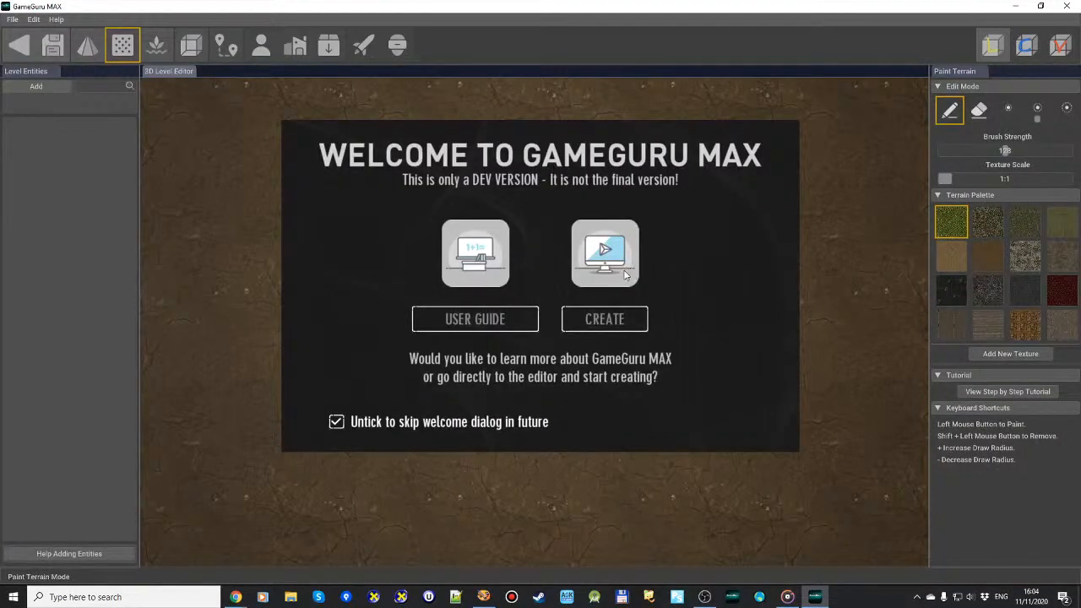
mouse_move(613, 296)
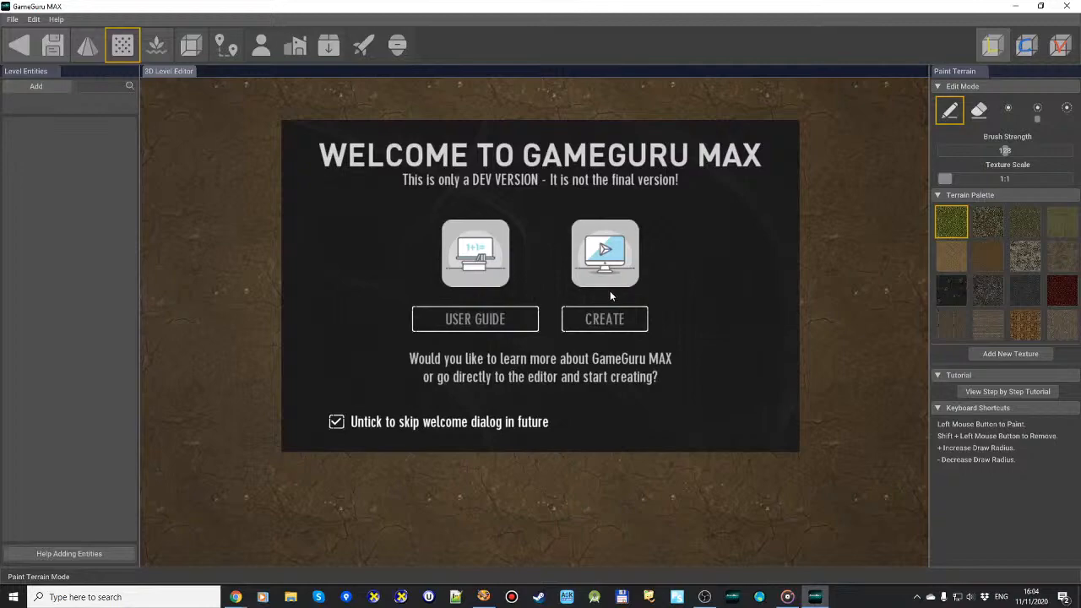
mouse_move(605, 363)
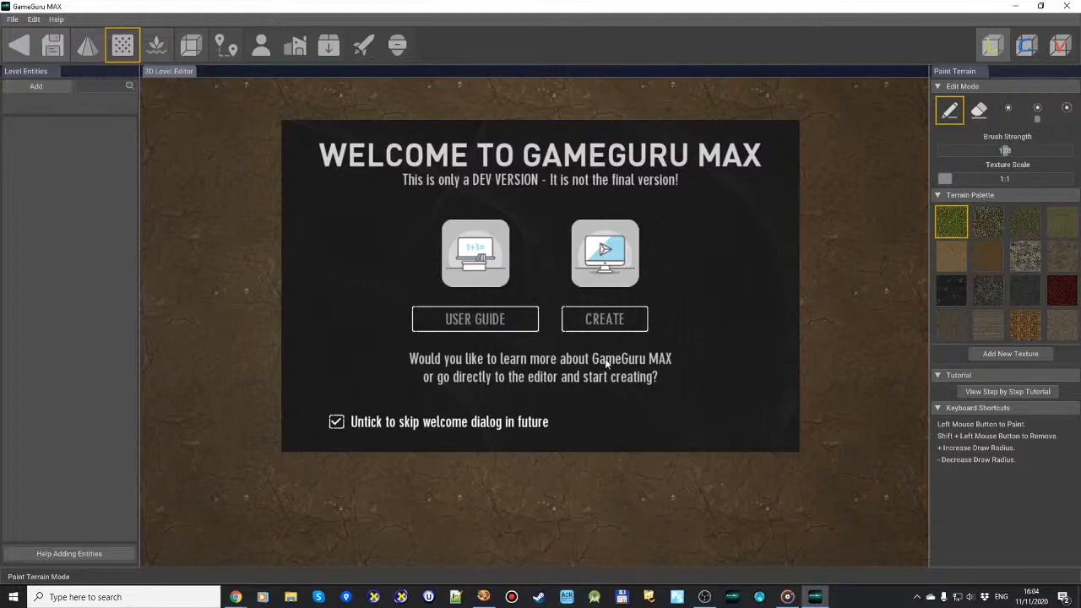
Dismiss the welcome dialog with CREATE to reach the editor's blank terrain
click(604, 319)
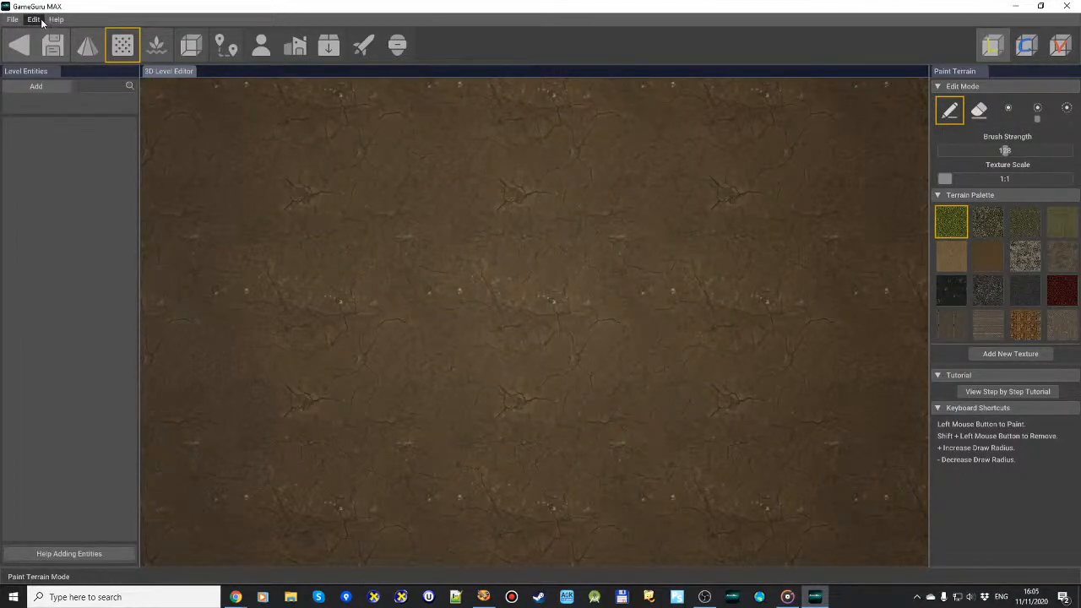
Untick Enable Custom Colors on the General tab of Edit > Settings
click(33, 18)
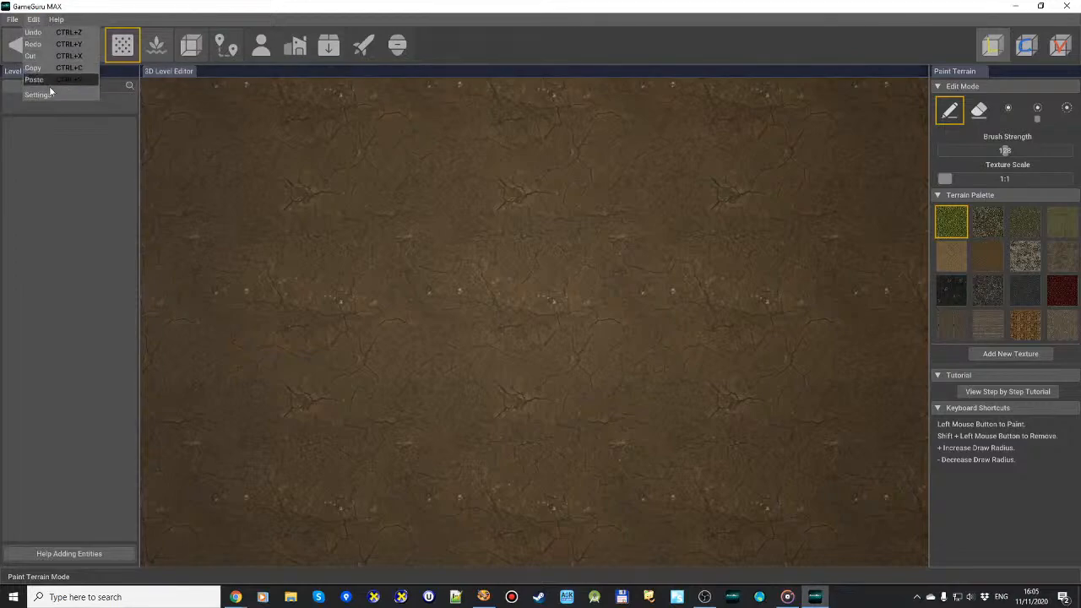
click(38, 94)
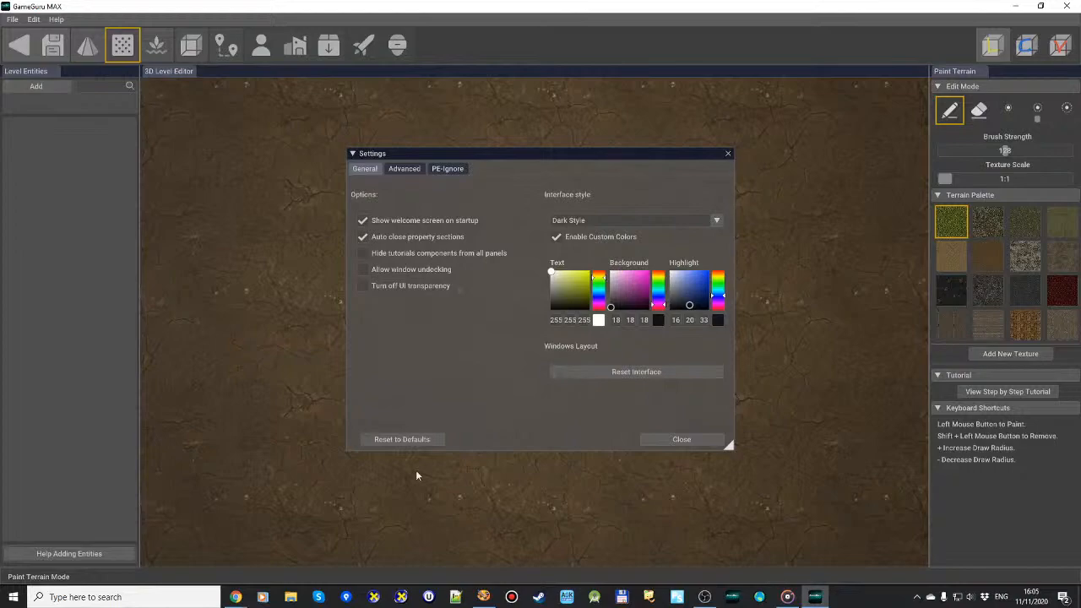
mouse_move(689, 295)
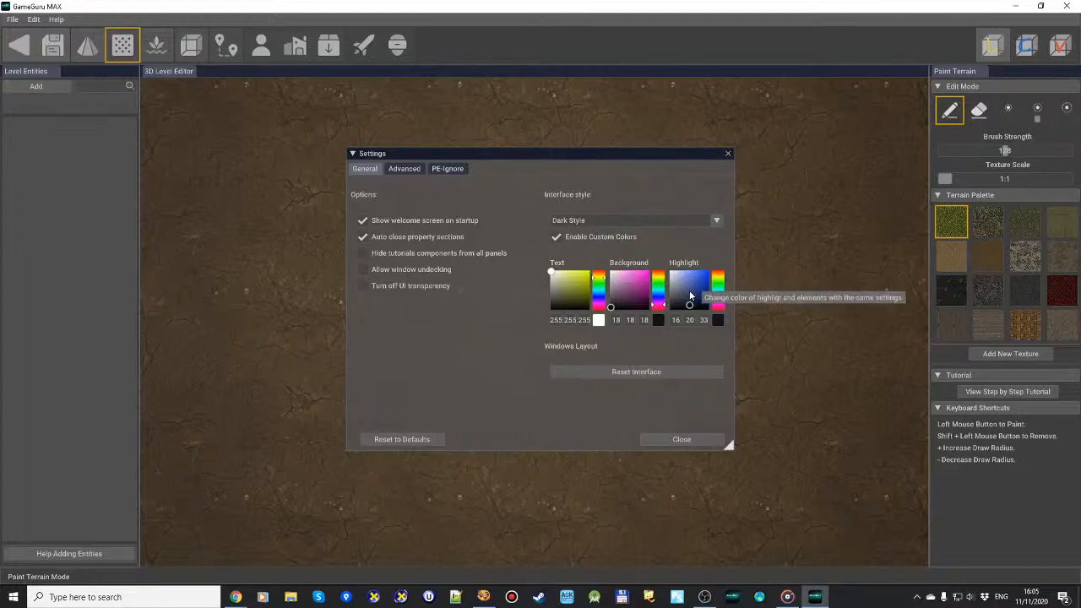
mouse_move(631, 294)
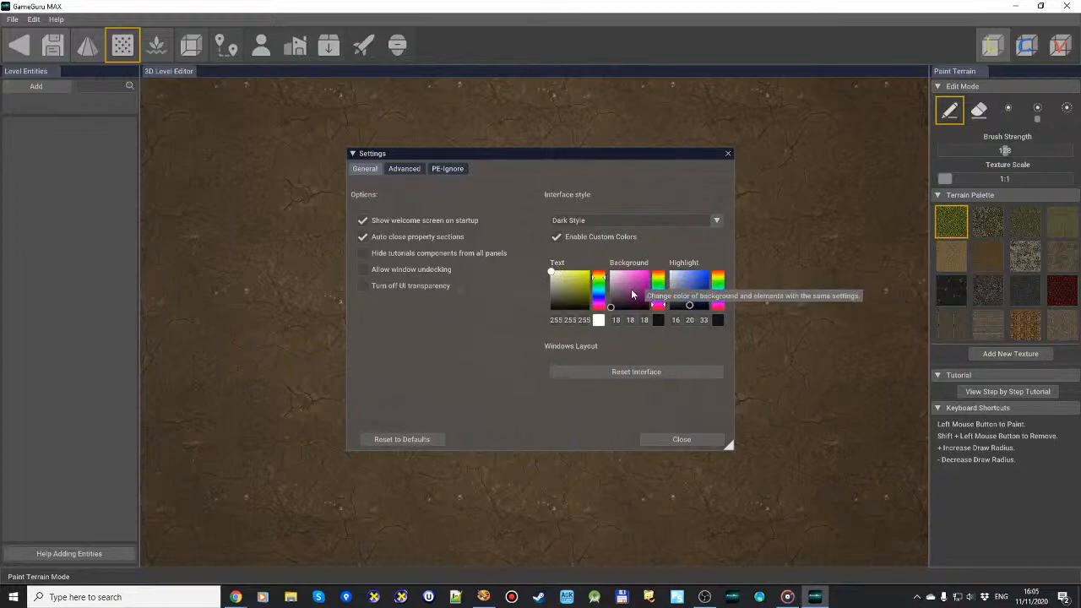
mouse_move(689, 299)
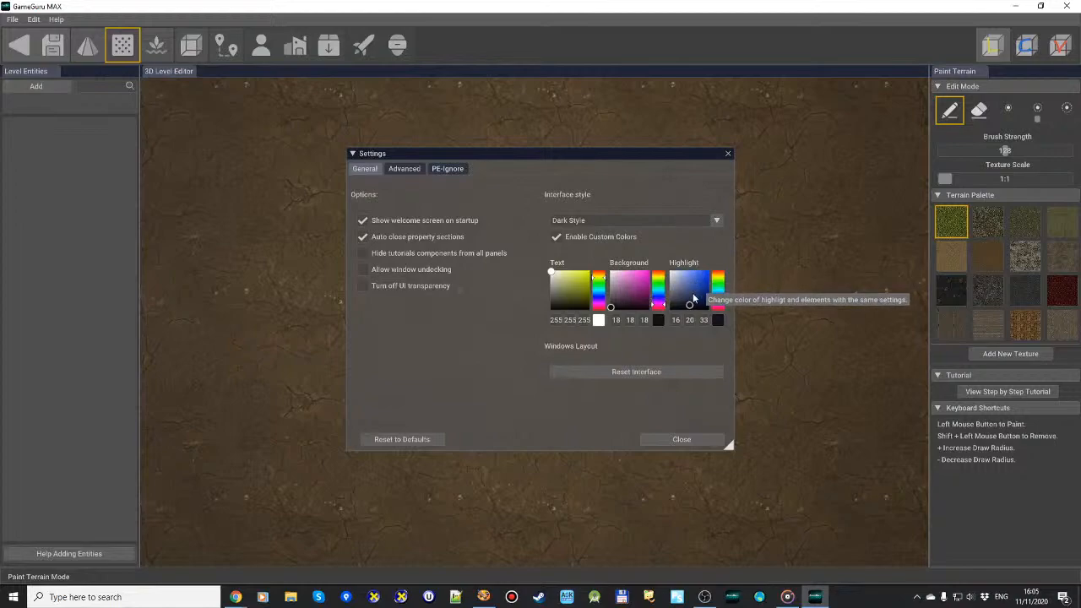
click(556, 236)
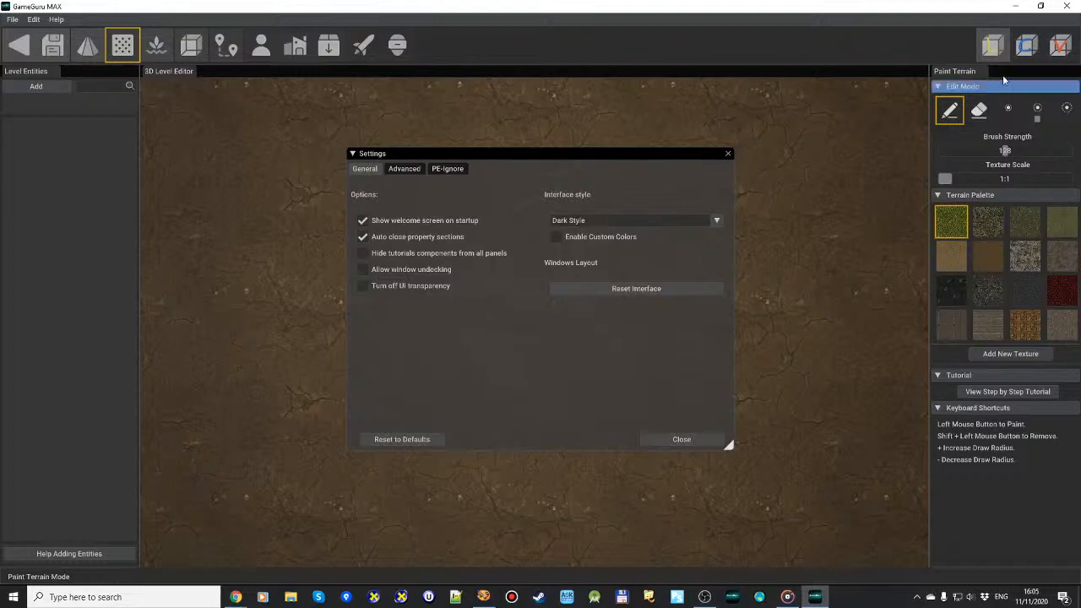
mouse_move(608, 241)
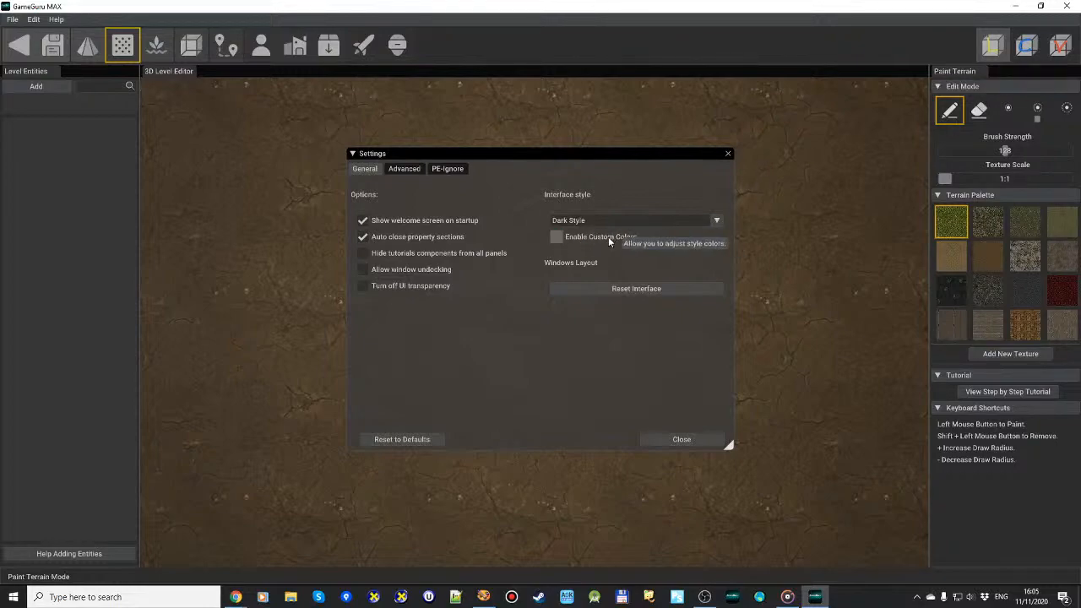
Re-enable custom interface colours and apply a purple highlight colour
click(557, 236)
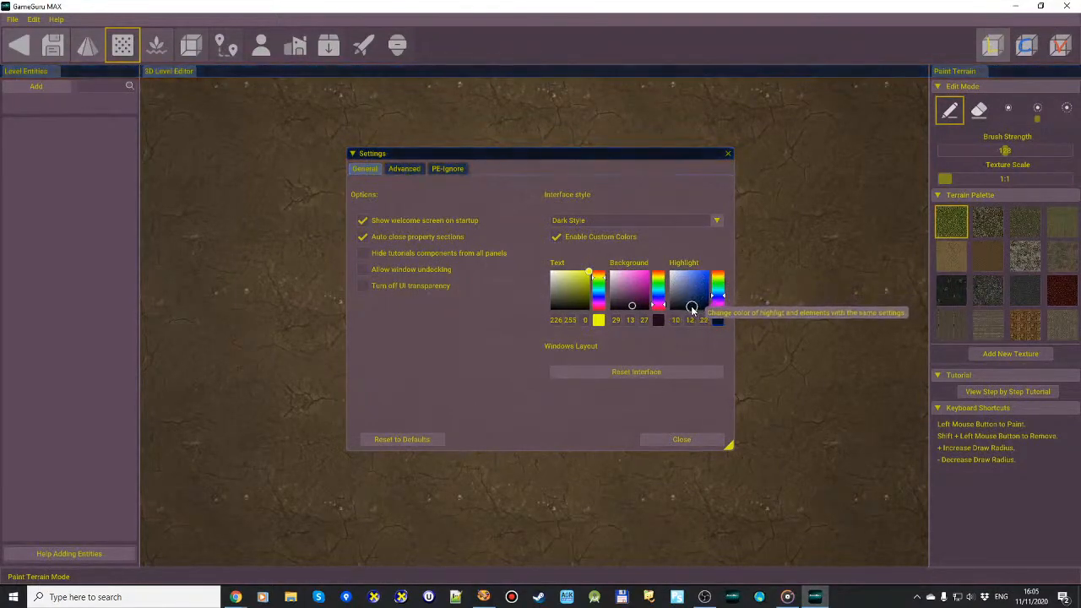
click(693, 300)
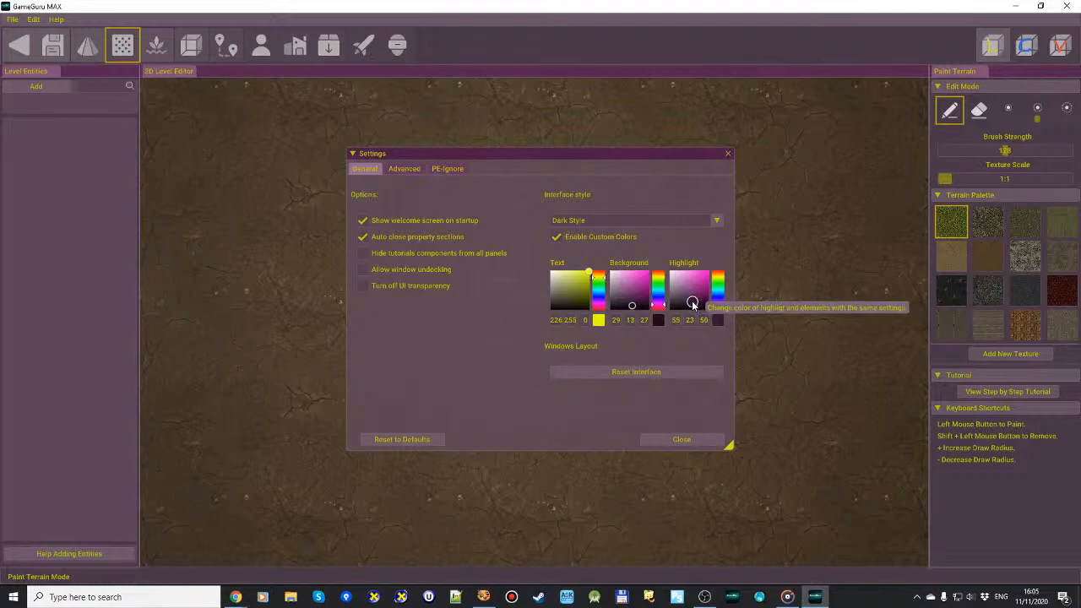
mouse_move(519, 346)
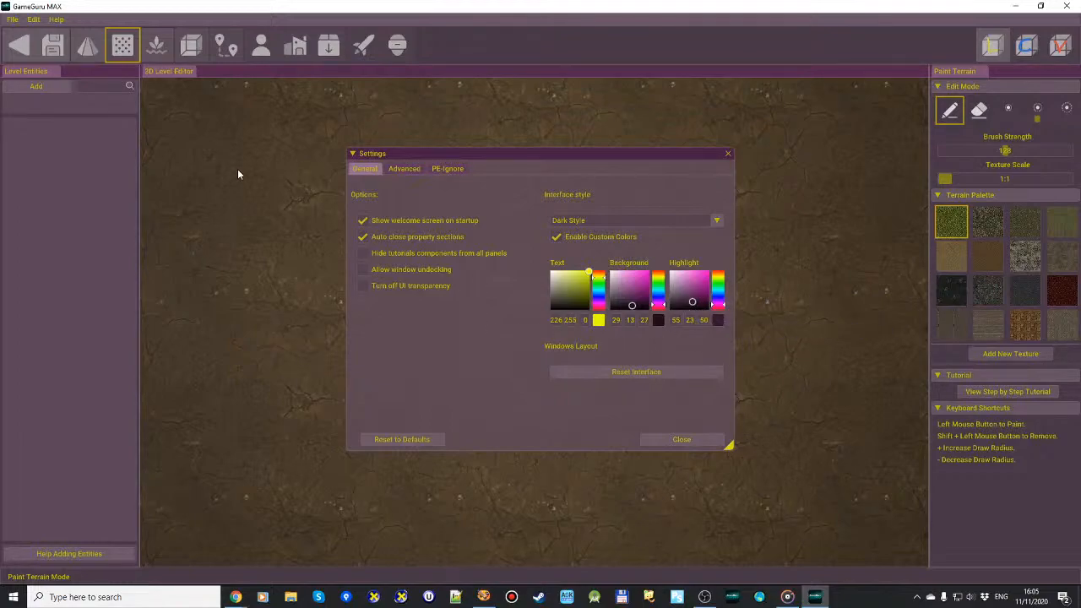
mouse_move(534, 158)
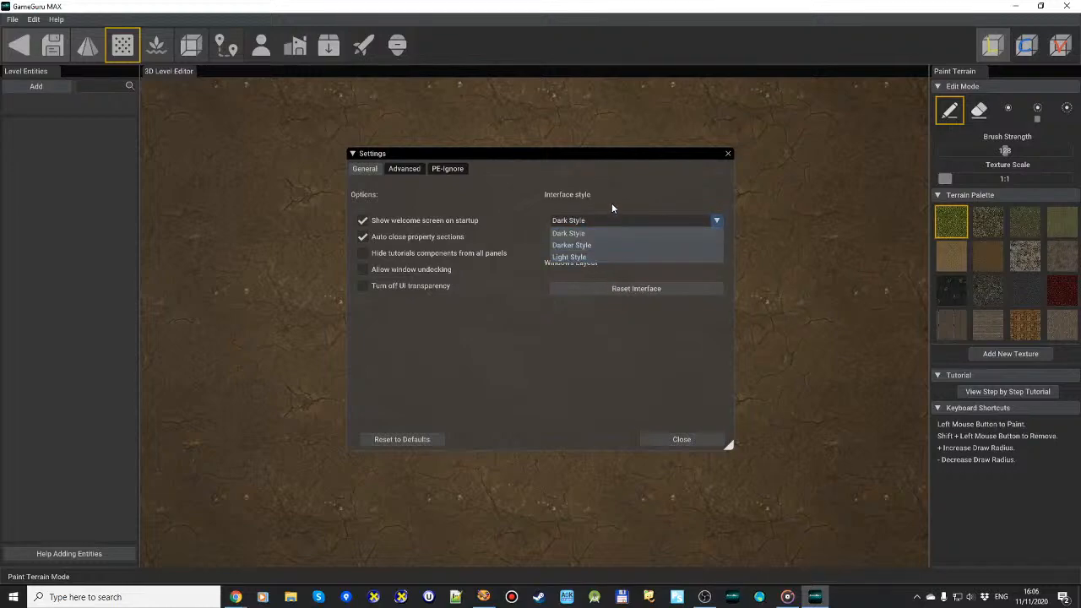
Keep Dark Style, turn off UI transparency, and shift the Settings window right
click(568, 220)
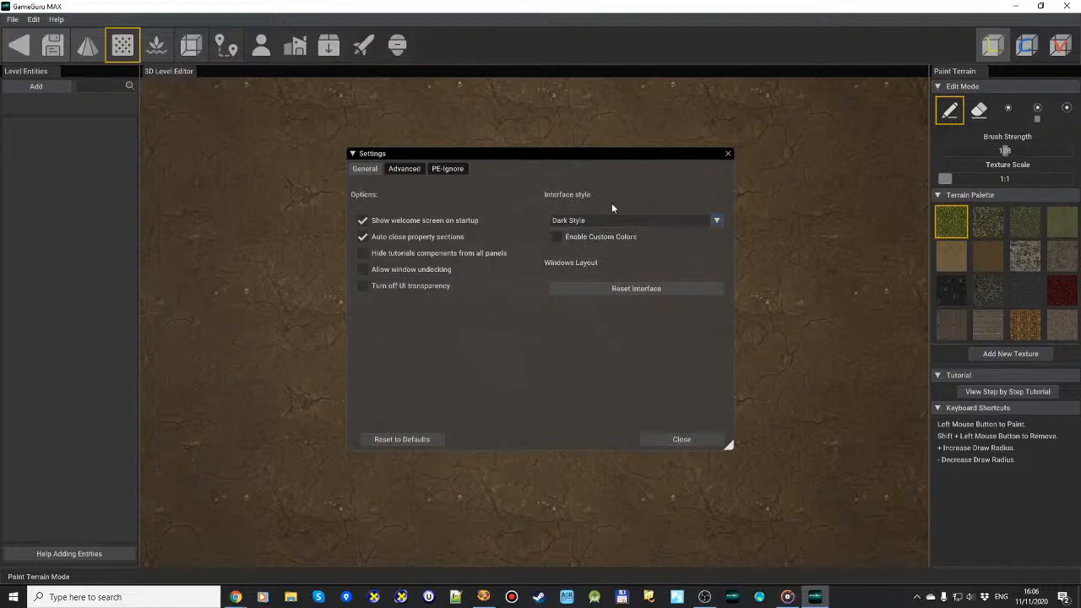
mouse_move(605, 204)
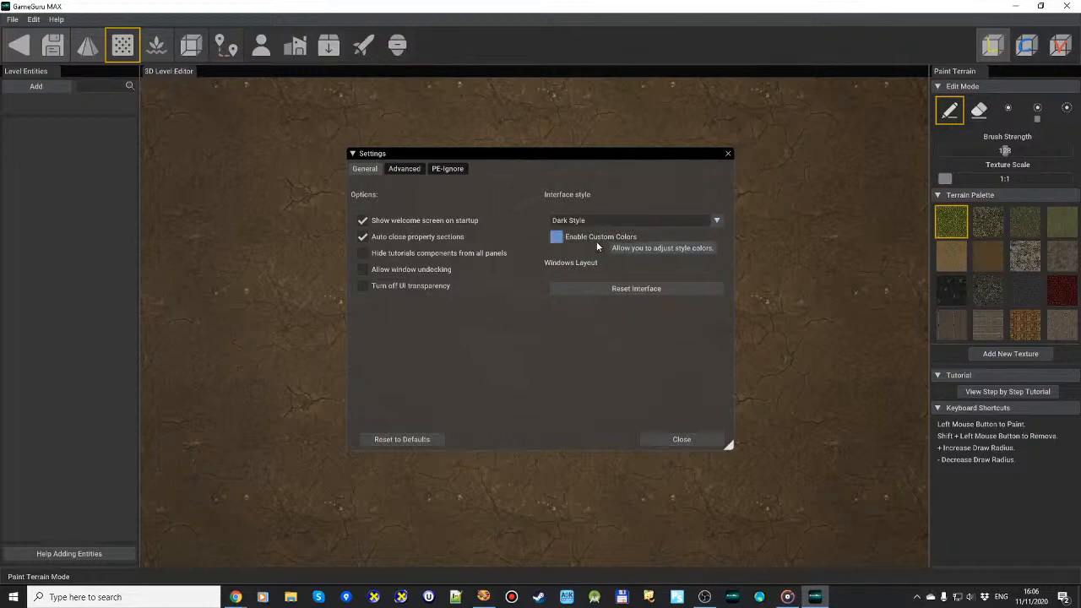
mouse_move(509, 279)
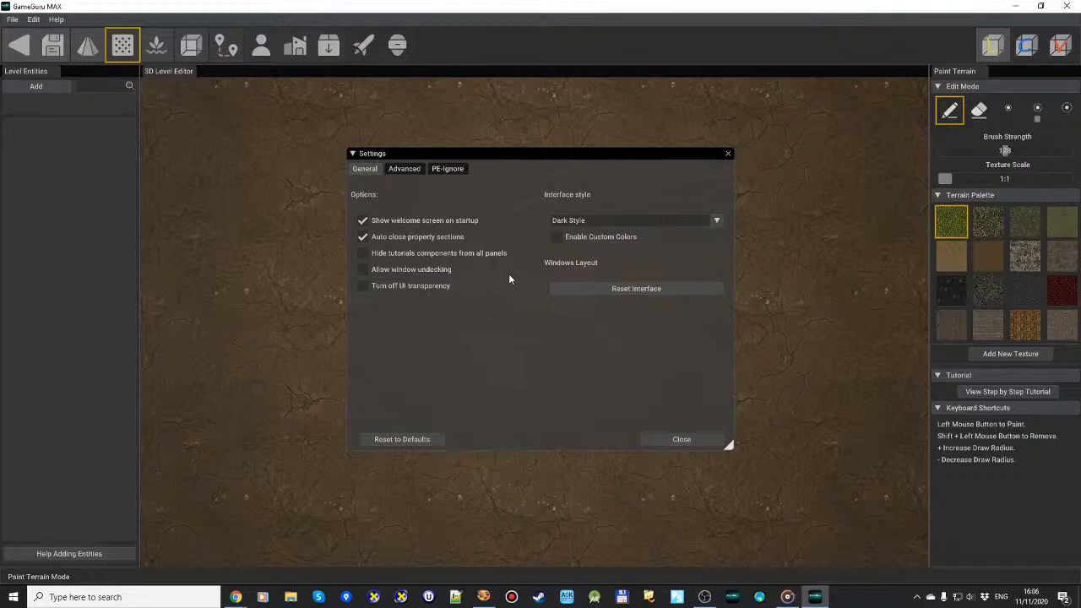
mouse_move(427, 314)
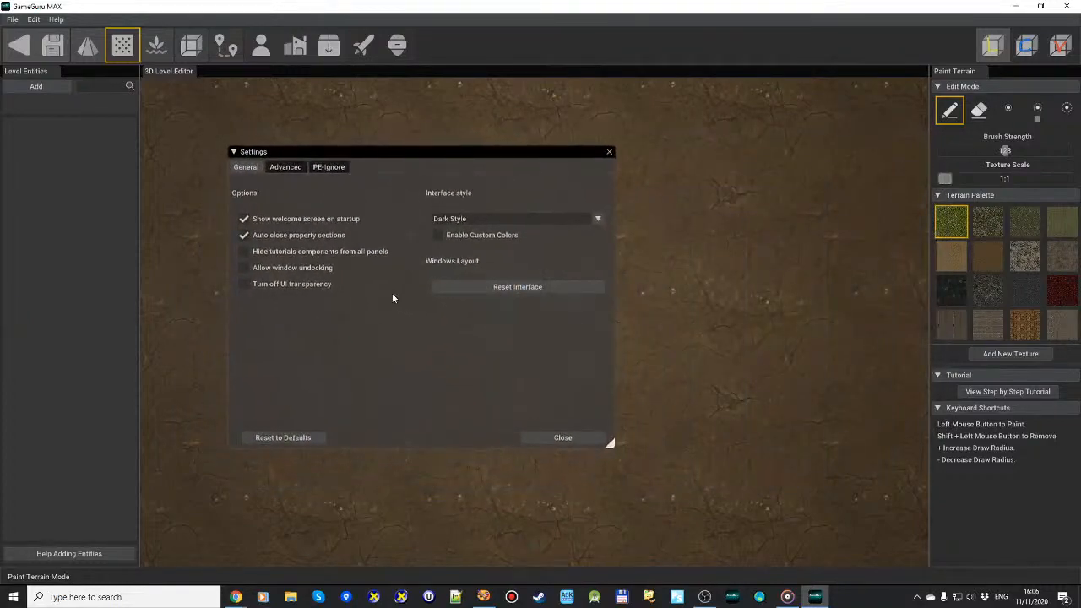
click(245, 284)
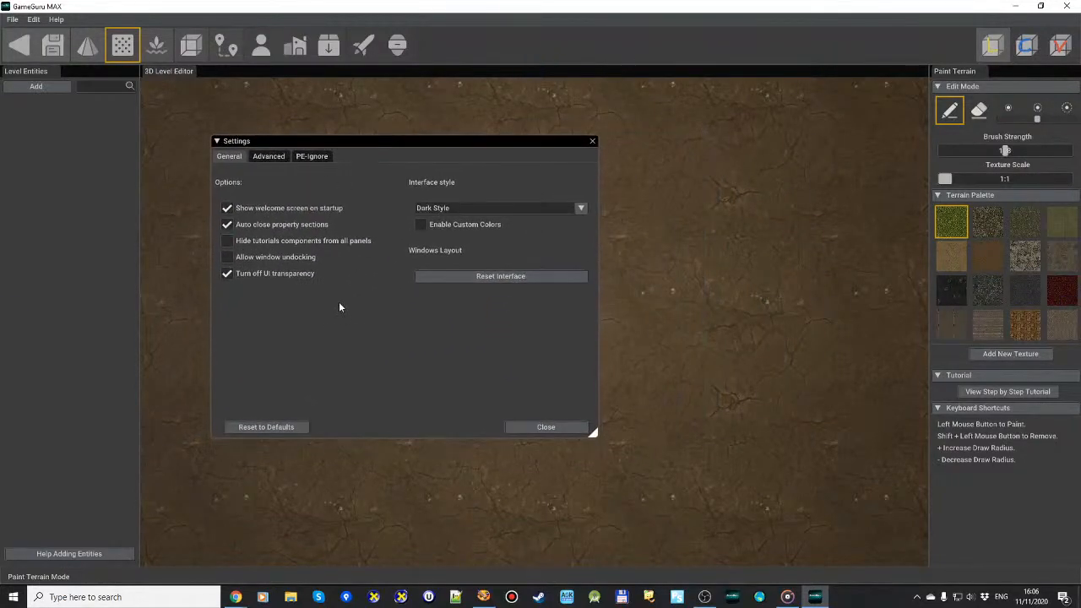
mouse_move(290, 286)
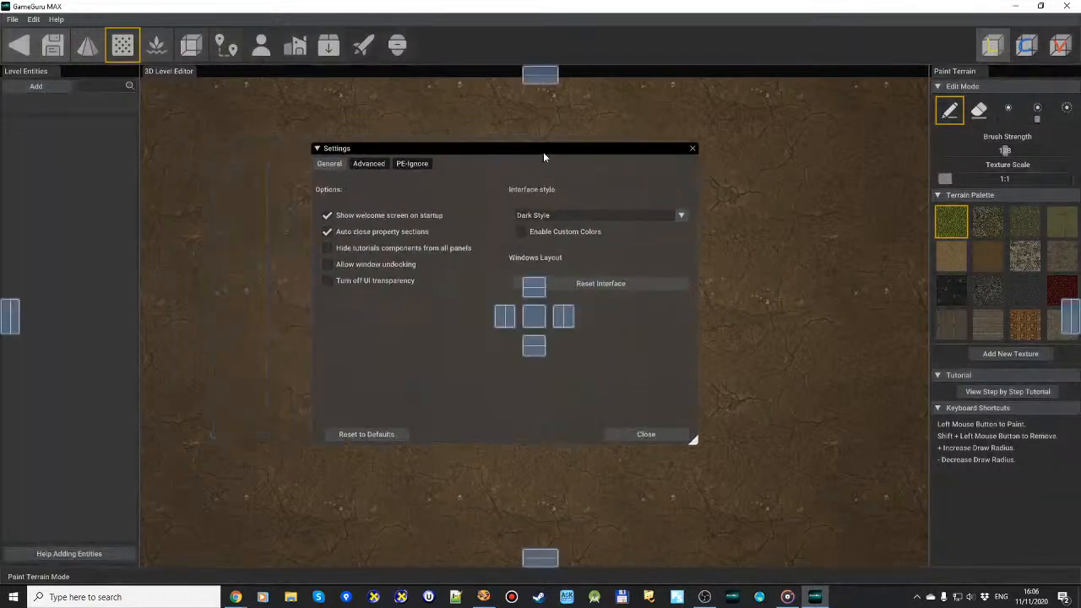
drag(507, 148, 540, 152)
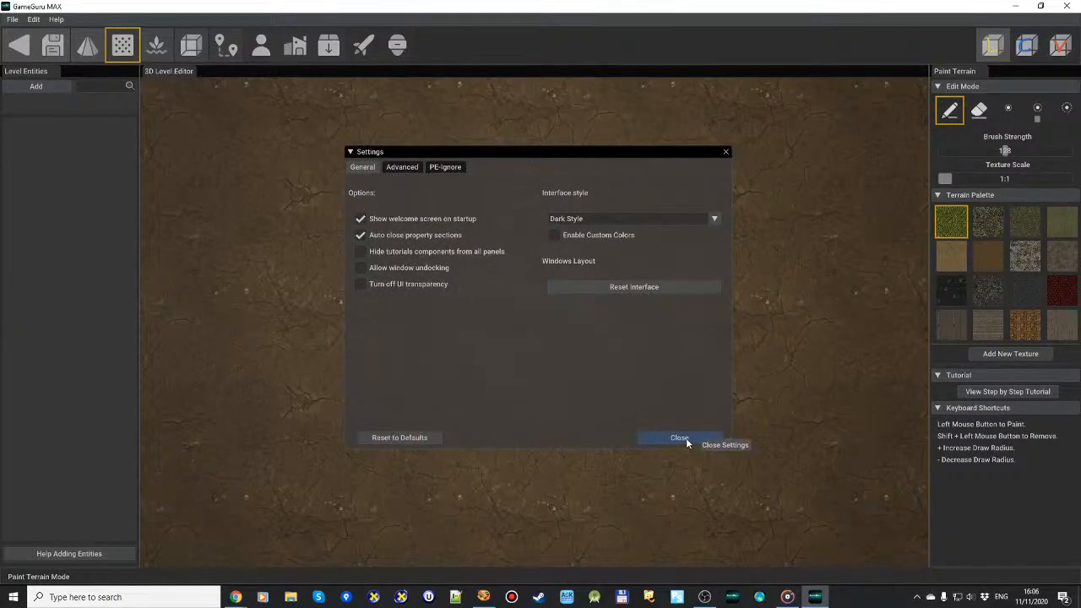
Close the Settings window to return to the level editor
click(679, 438)
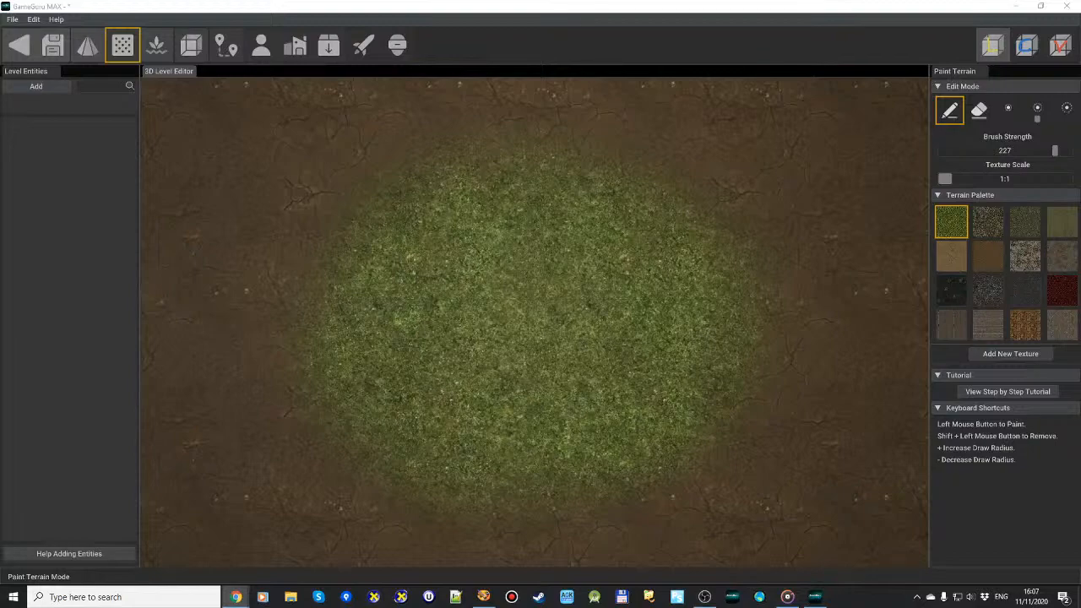
mouse_move(856, 356)
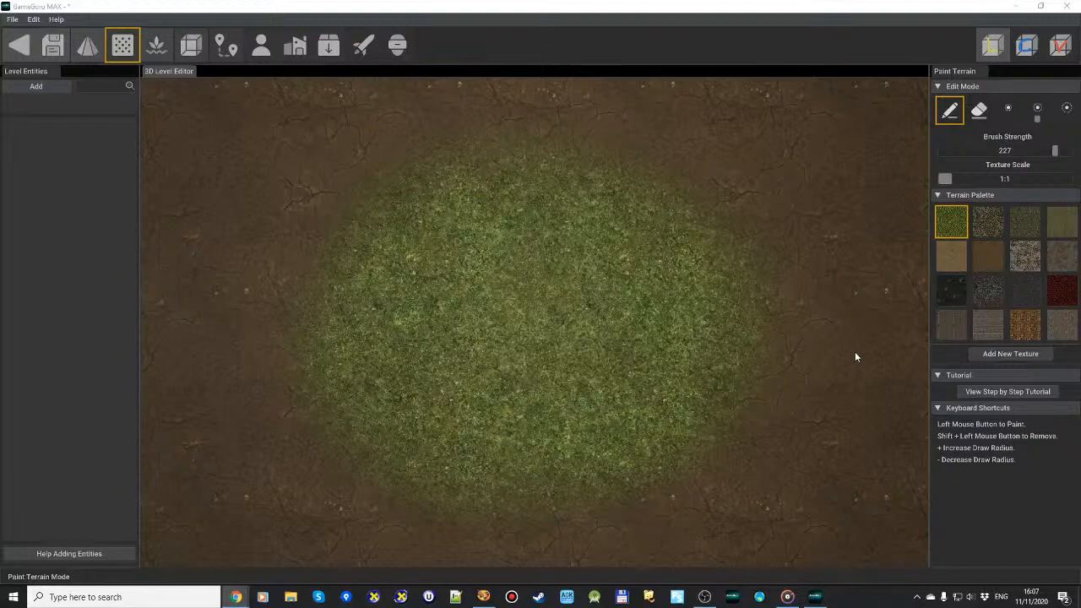
mouse_move(803, 332)
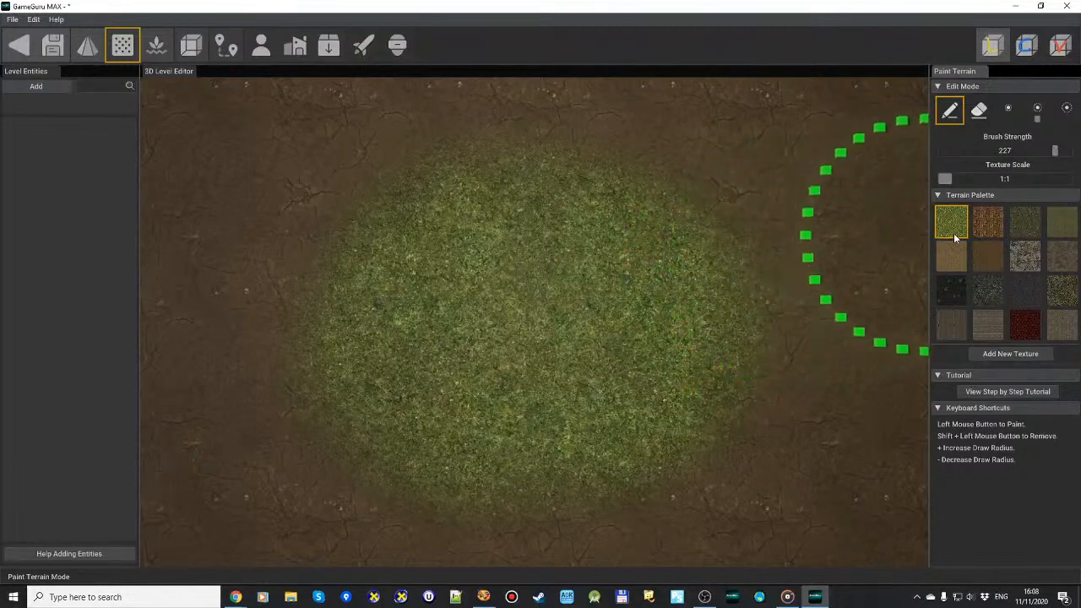
Rename the grass terrain texture in the Terrain Palette to 'Forest Grass'
right_click(952, 221)
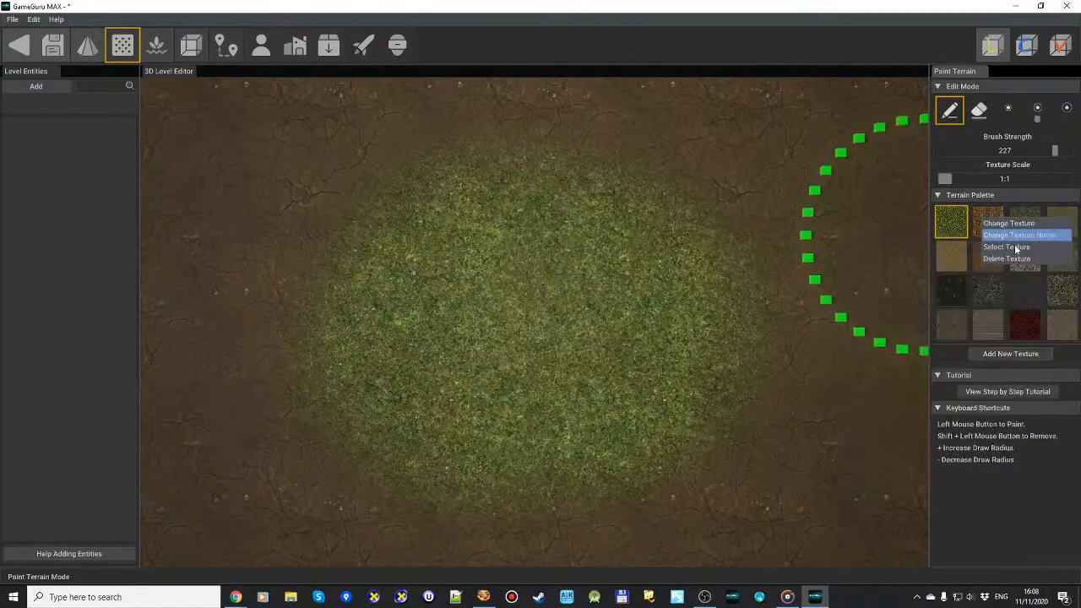
mouse_move(1020, 247)
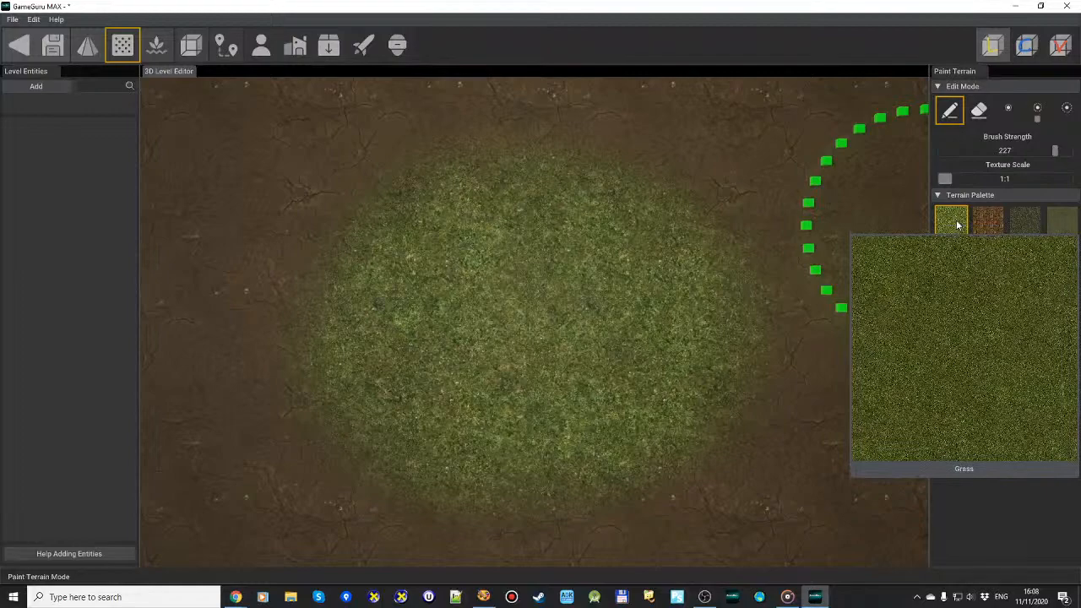
click(951, 220)
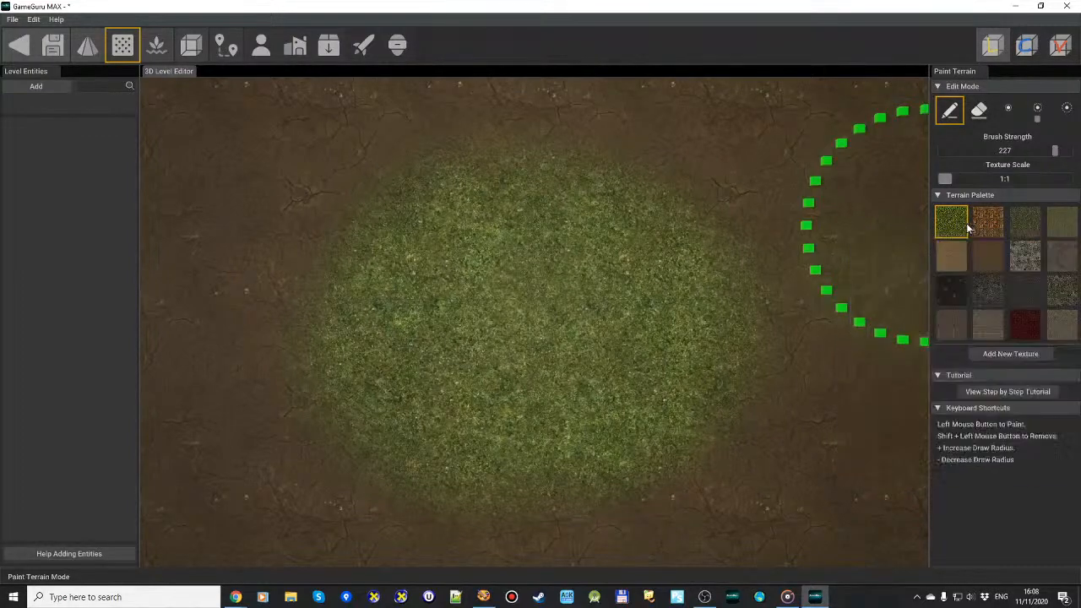
right_click(951, 222)
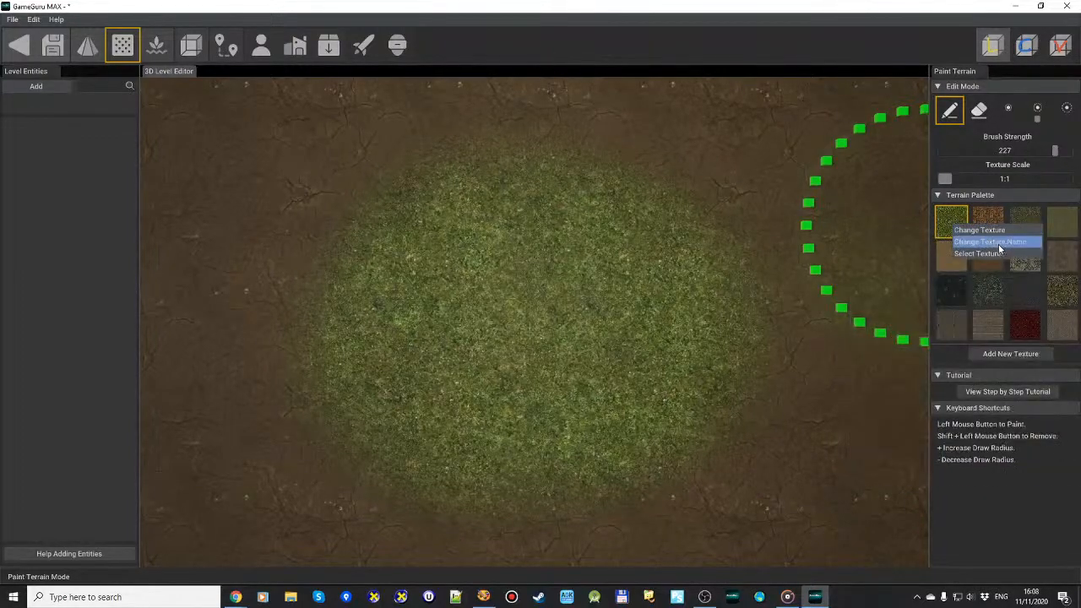
click(990, 242)
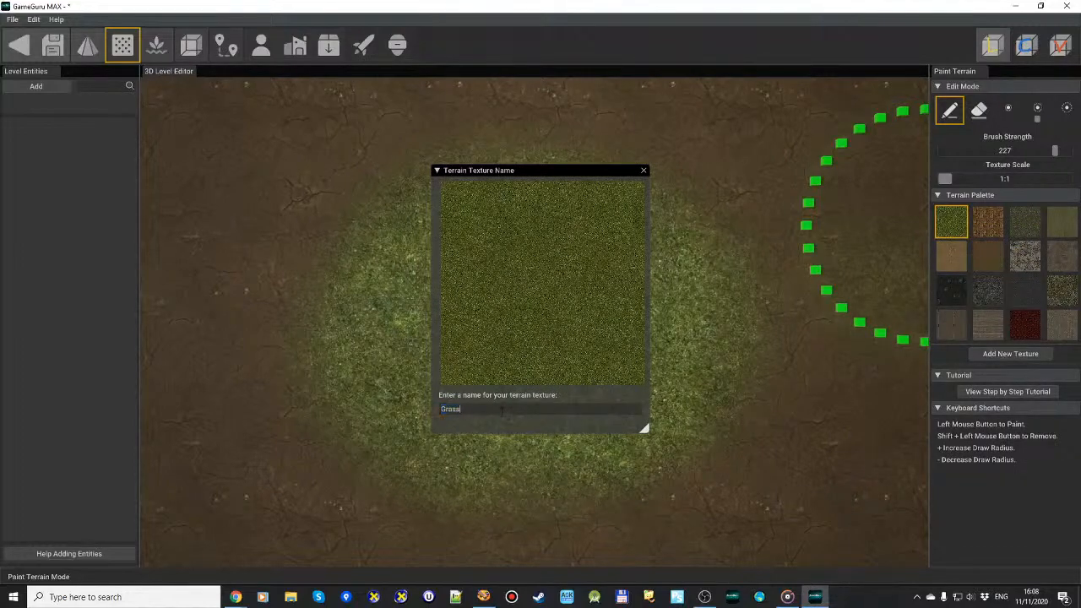
text(F)
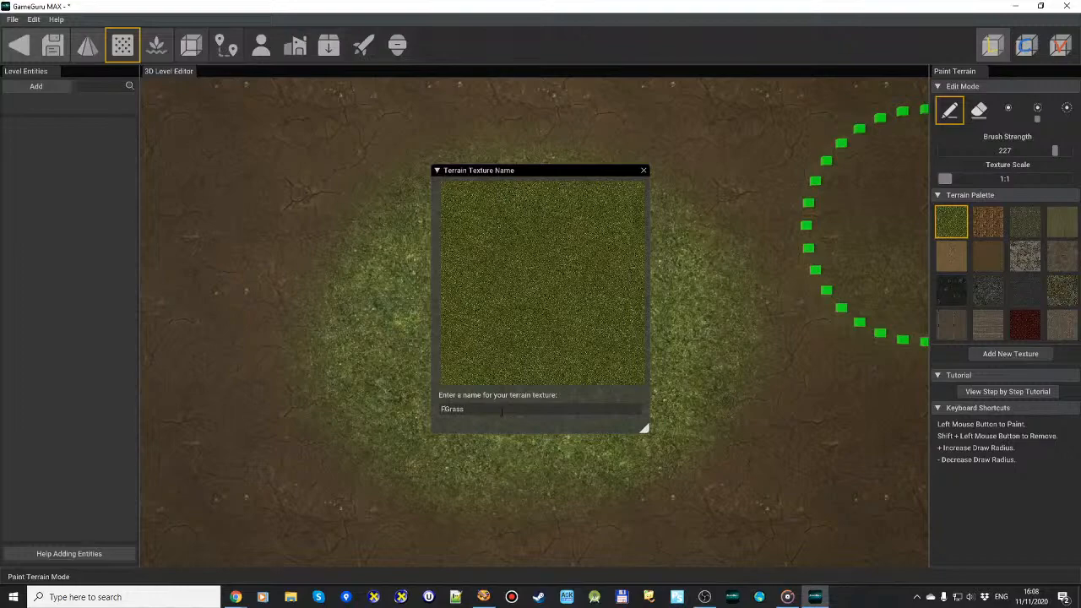
text(Forest Grass)
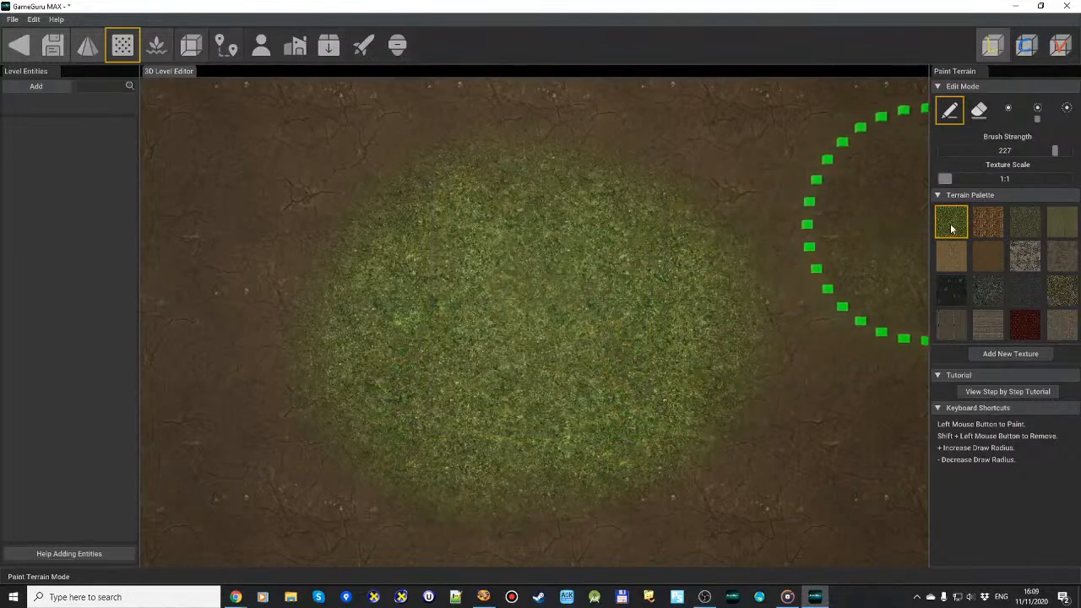
mouse_move(951, 222)
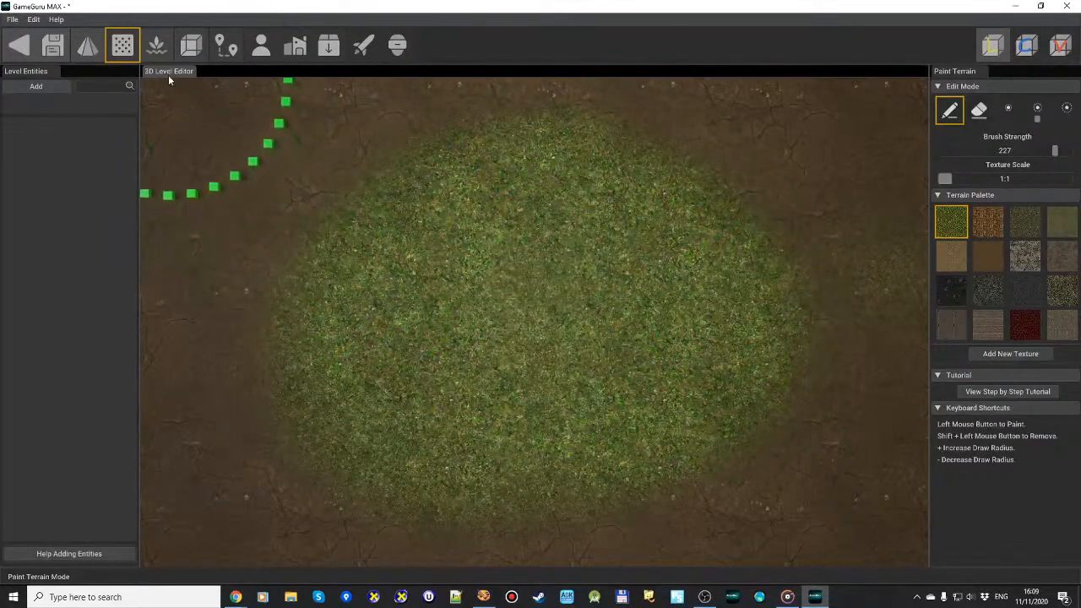
Enter Add Vegetation mode and raise the grass Height range to about 70–90
click(155, 45)
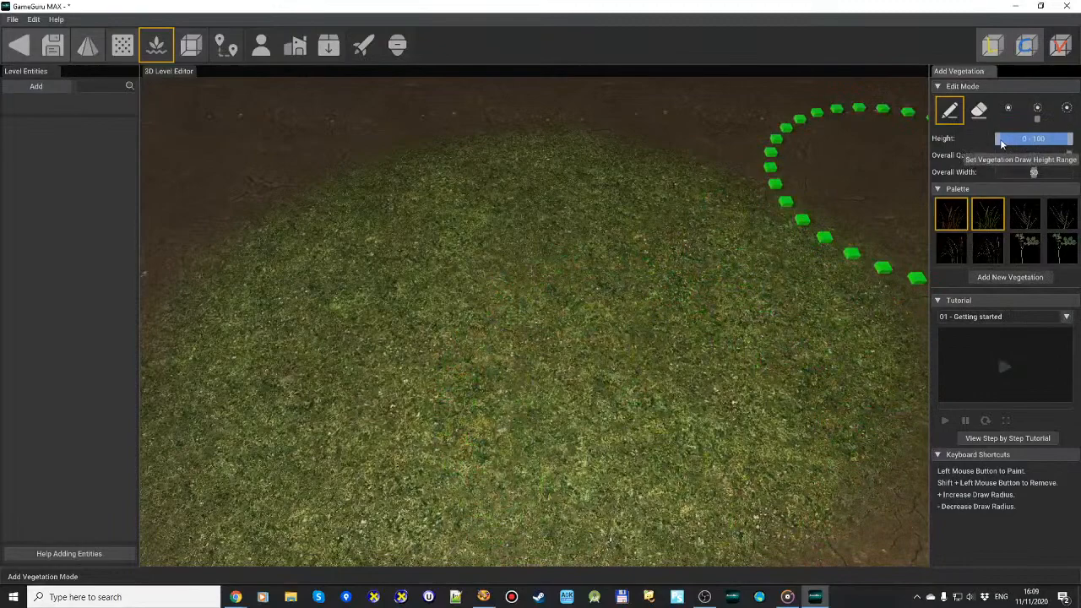
drag(996, 138, 1073, 139)
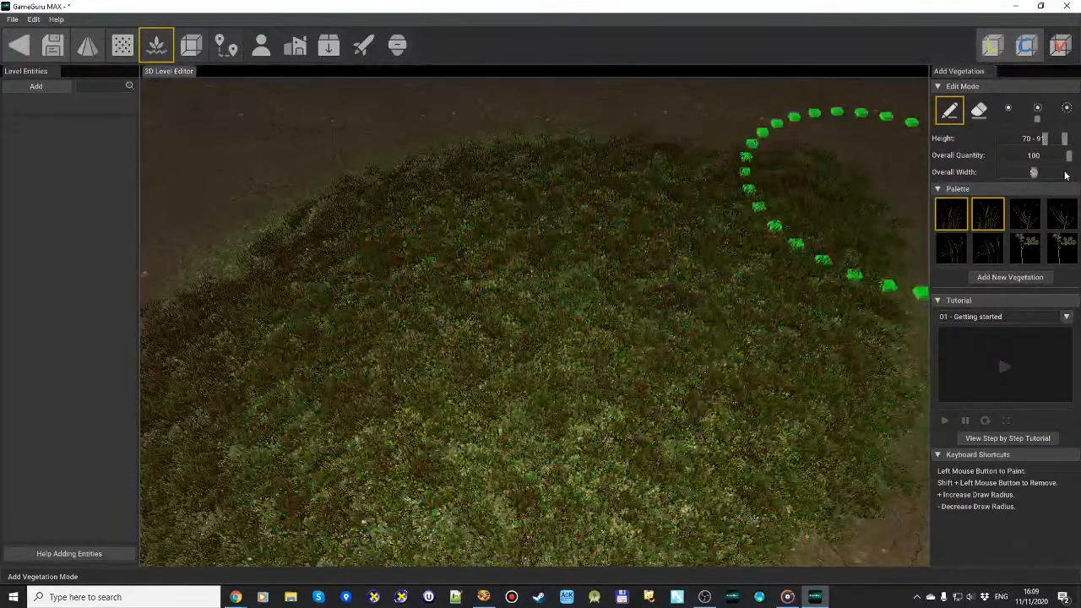
mouse_move(989, 214)
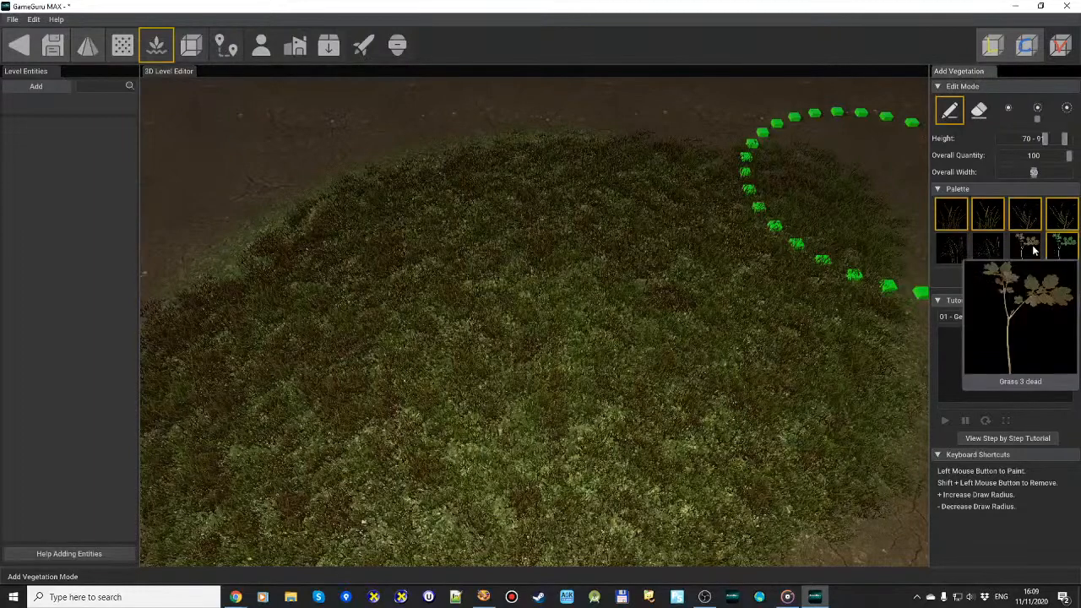
Create a custom-texture flower vegetation type named 'My Flower!'
click(1012, 277)
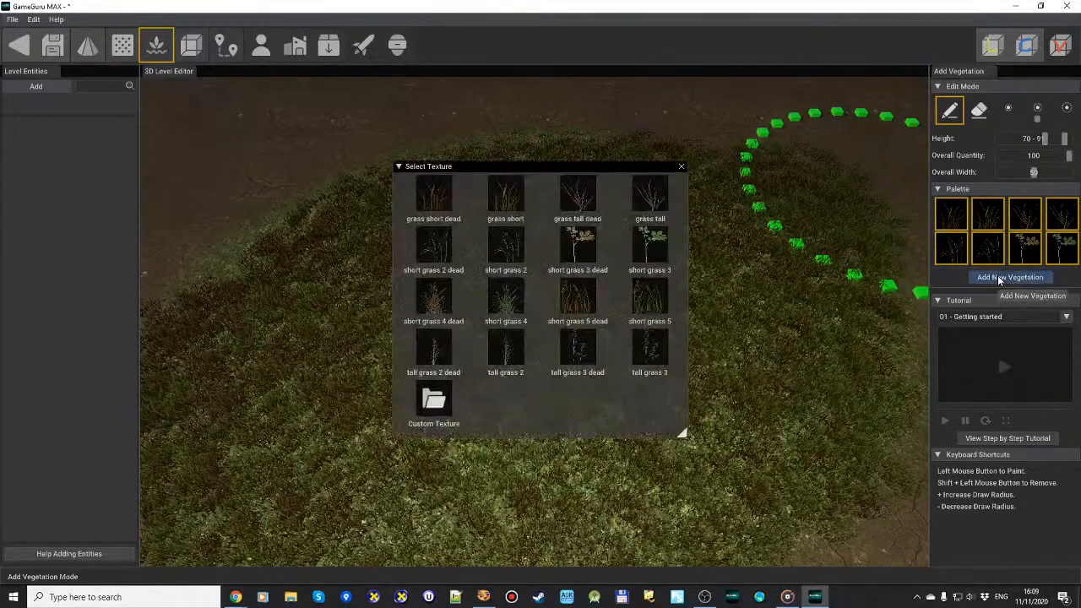
click(434, 405)
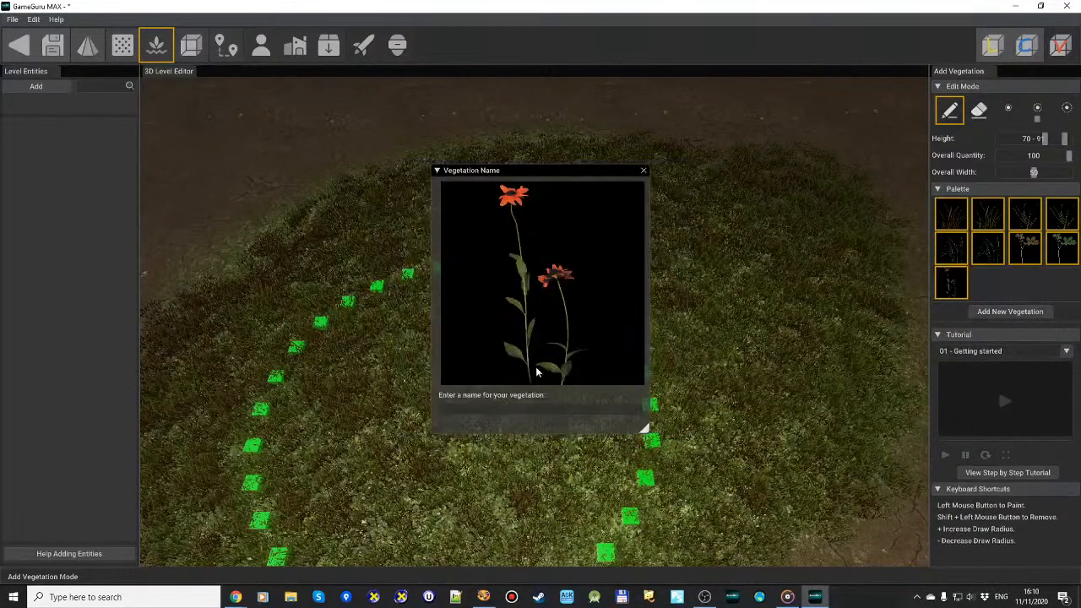
text(My Flower)
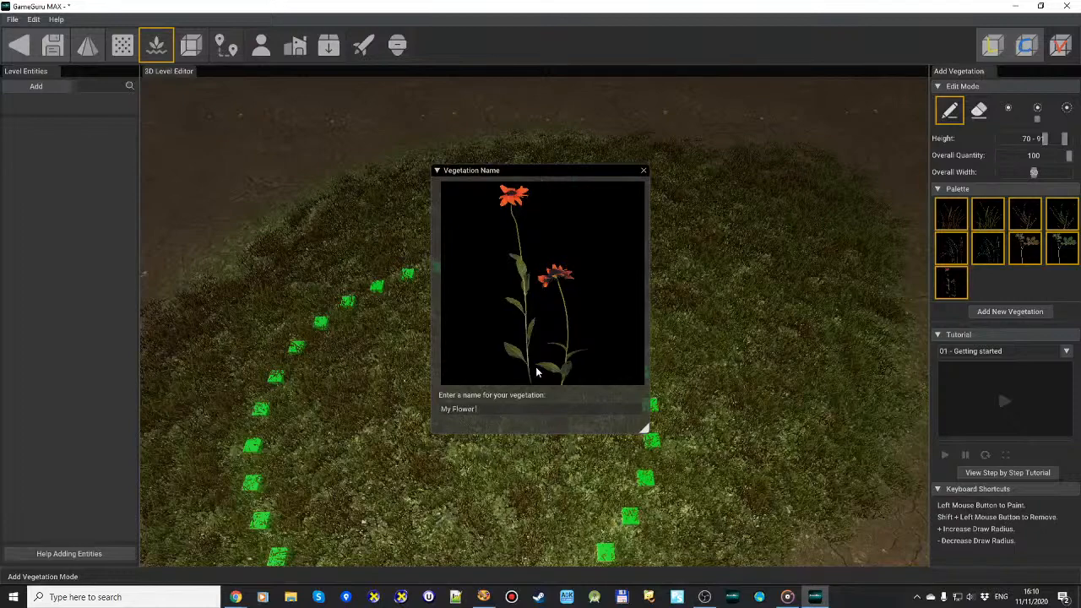
text(For Lava)
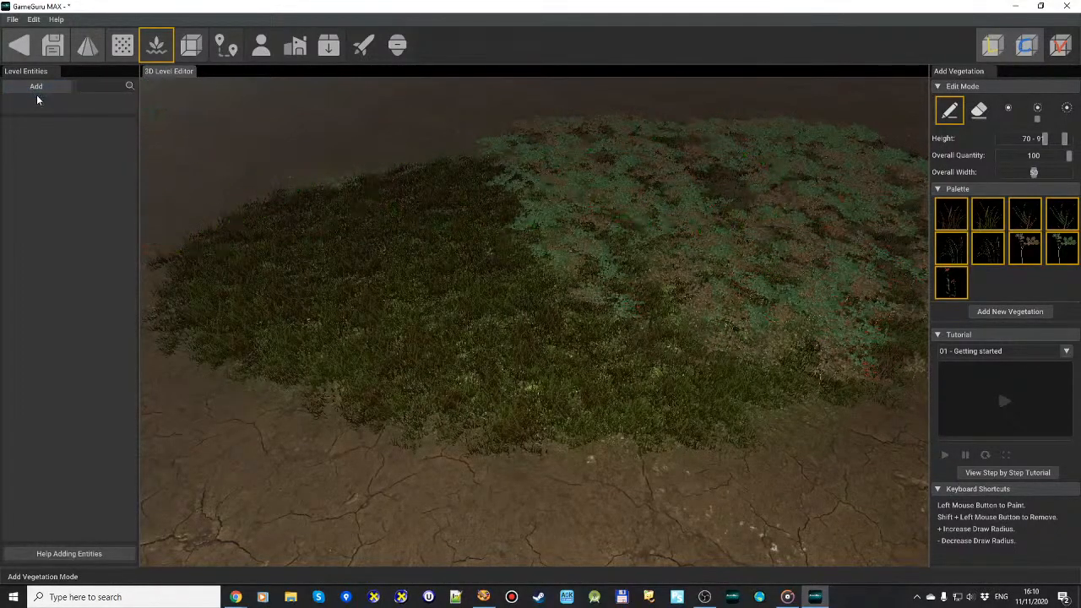
mouse_move(36, 86)
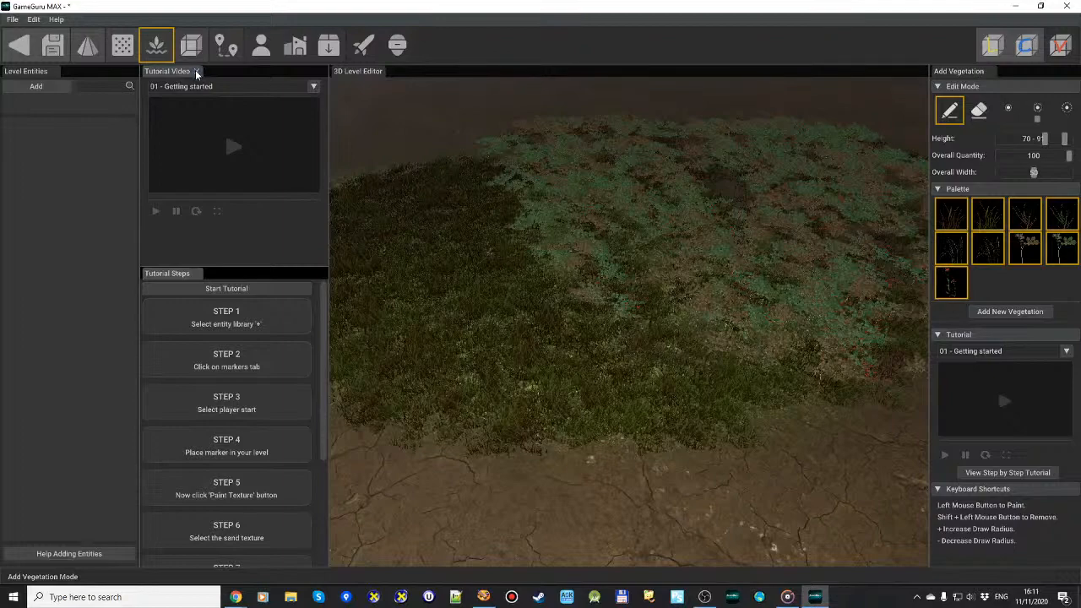
Close the Tutorial Video panels
click(35, 86)
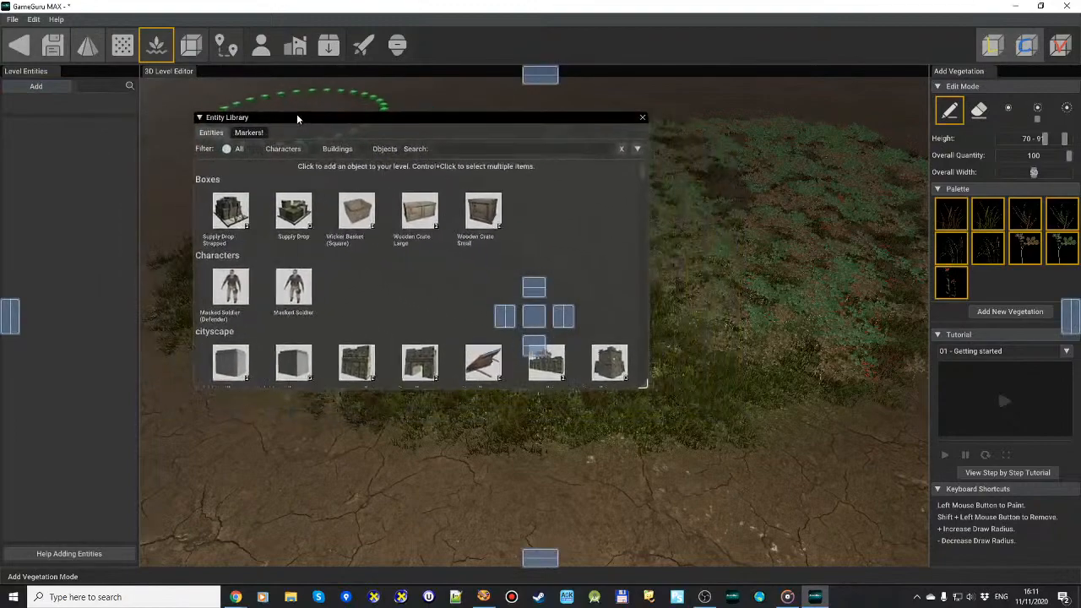
Place Supply Drop Strapped and Supply Drop from the Entity Library onto the grass
drag(297, 117, 297, 110)
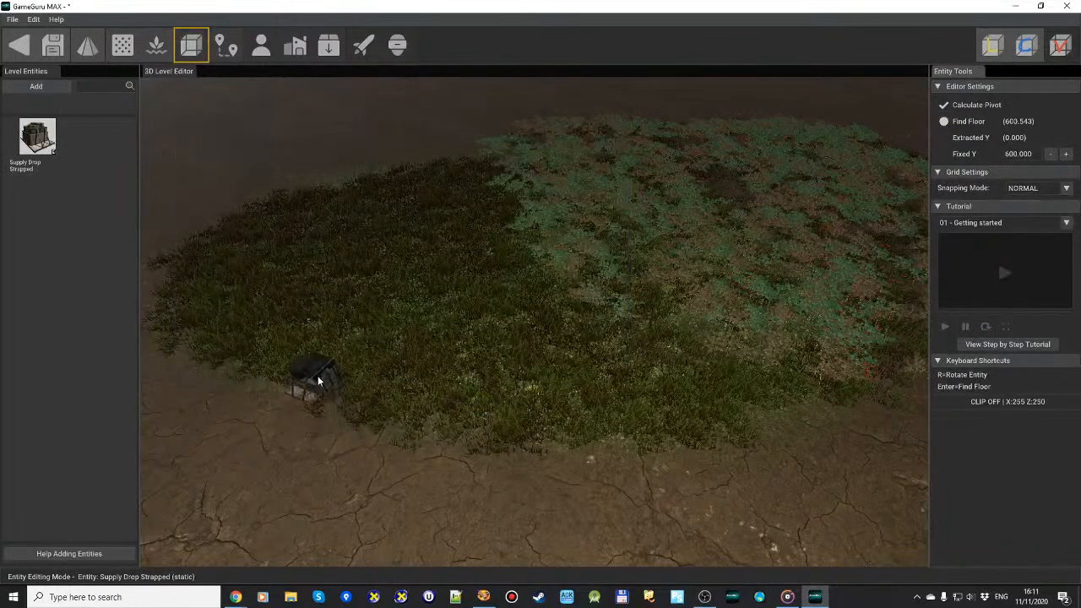
click(36, 86)
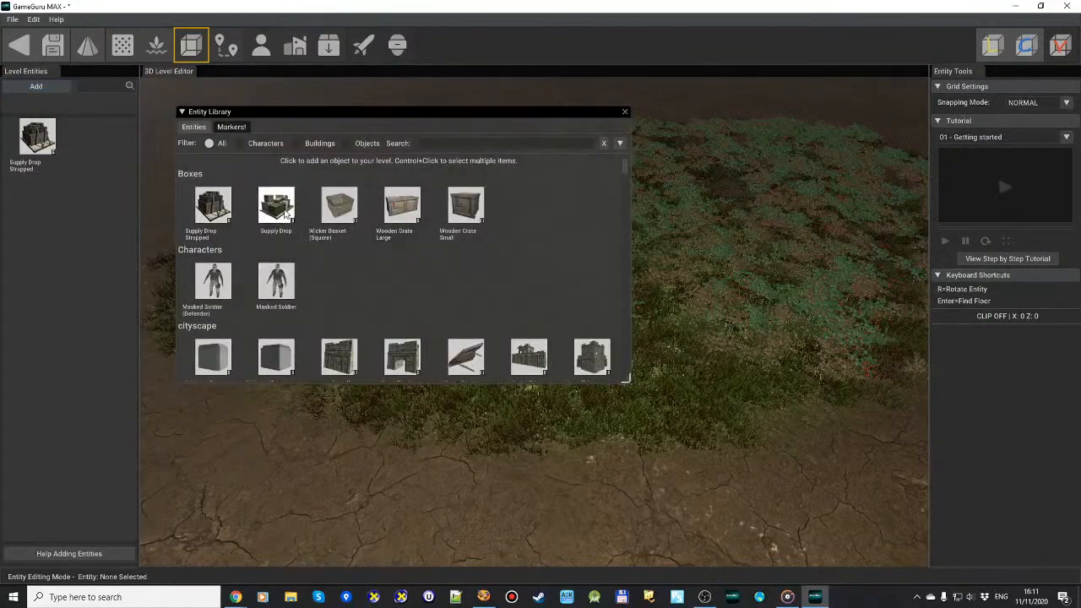
click(275, 206)
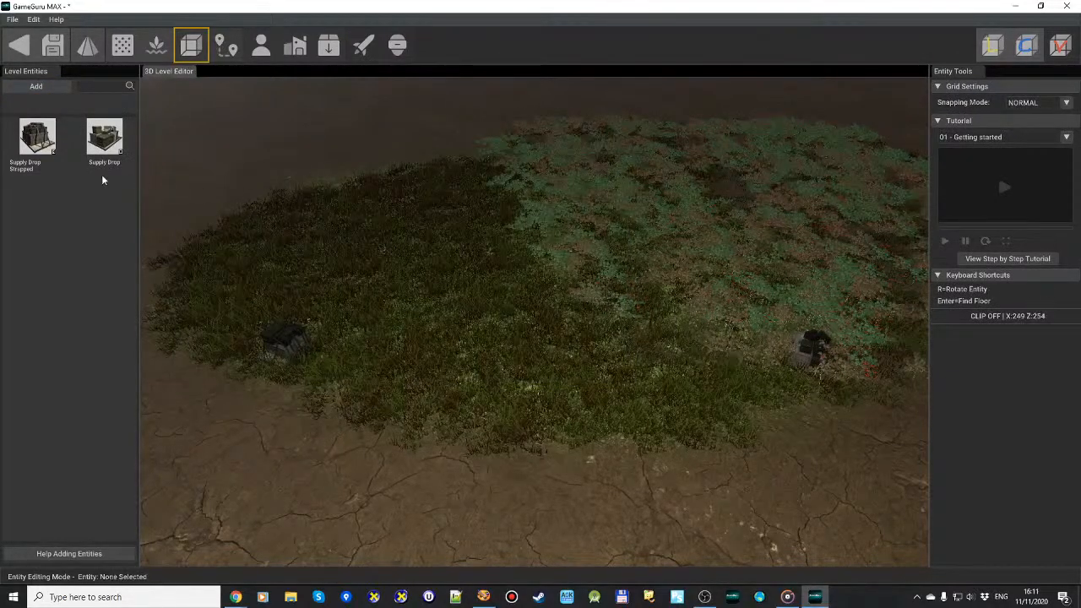
mouse_move(37, 86)
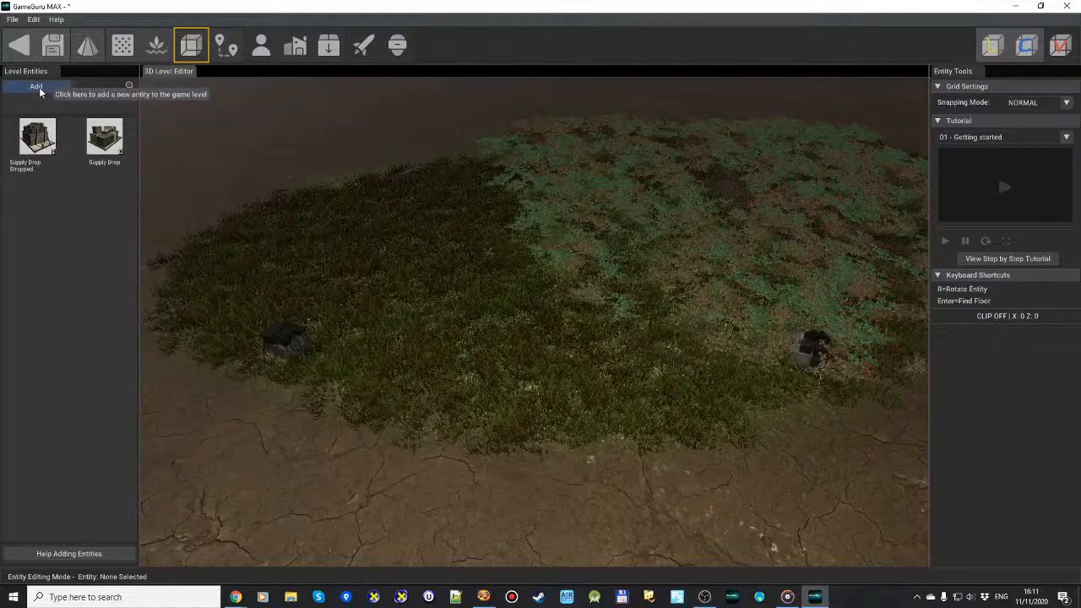
Add Wicker Basket, Wooden Crate Large and Wooden Crate Small, scattering crates across the grass
click(36, 86)
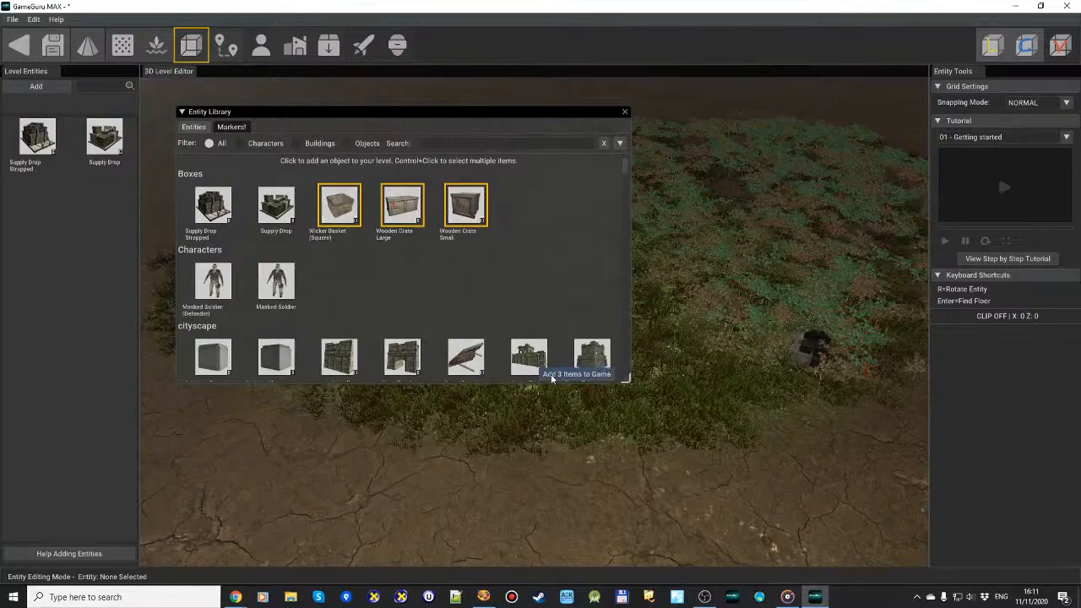
click(579, 374)
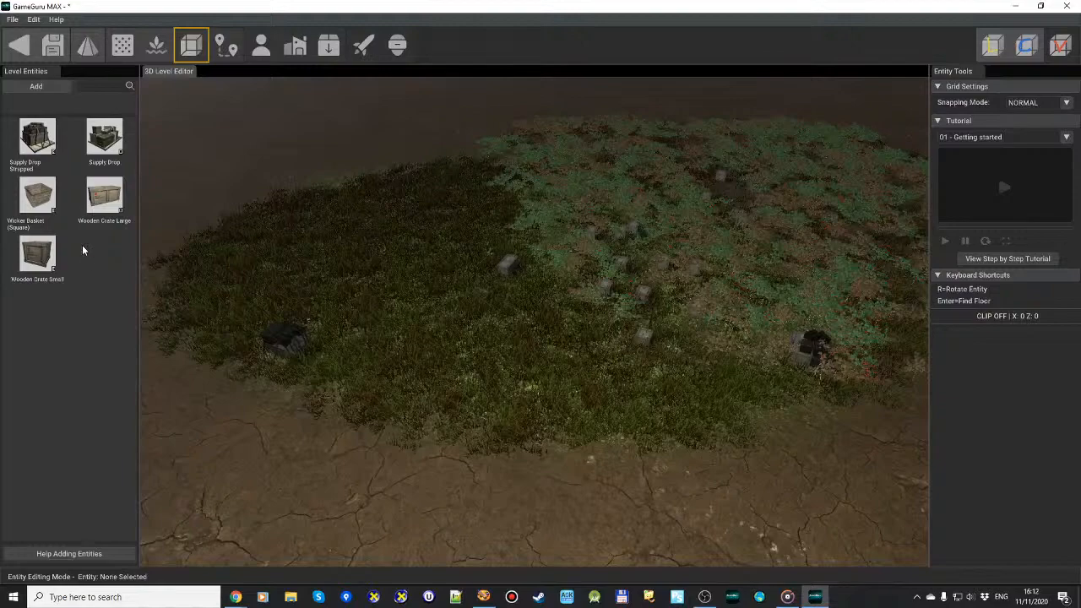
mouse_move(69, 189)
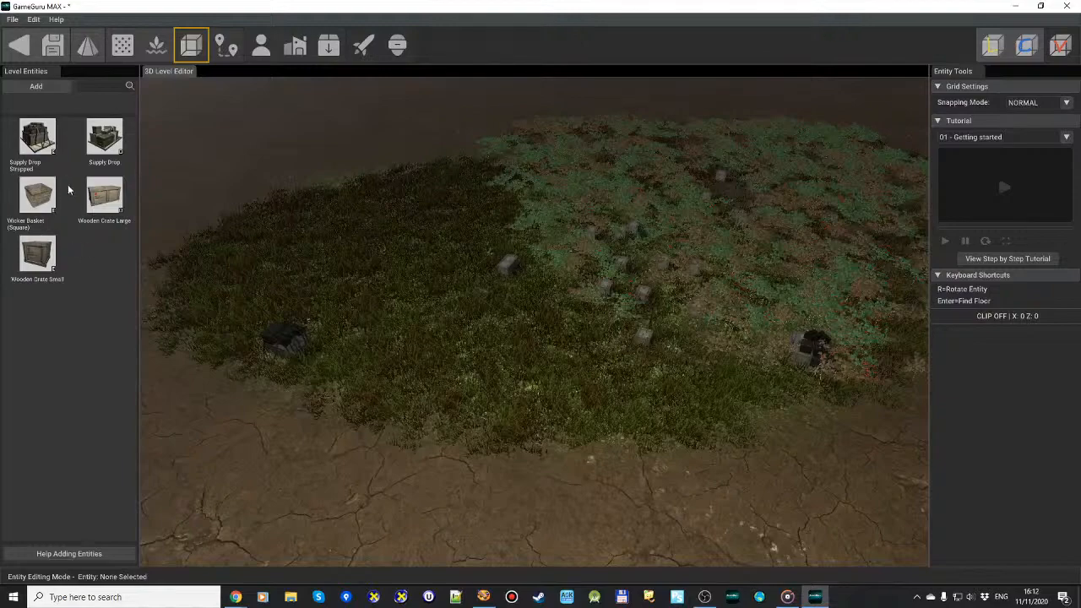
click(35, 87)
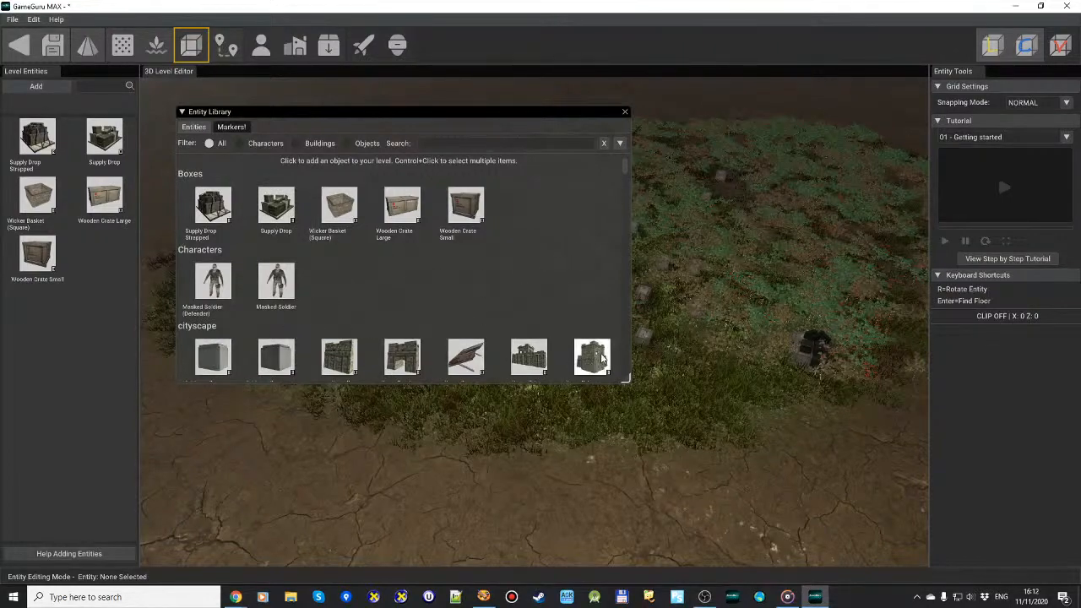
click(625, 111)
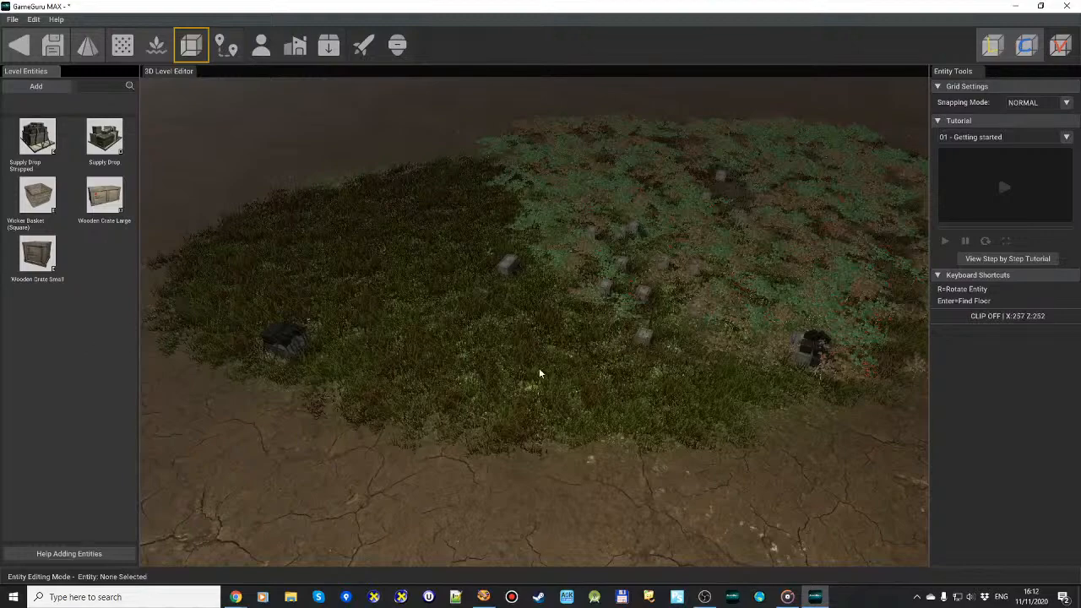
mouse_move(422, 187)
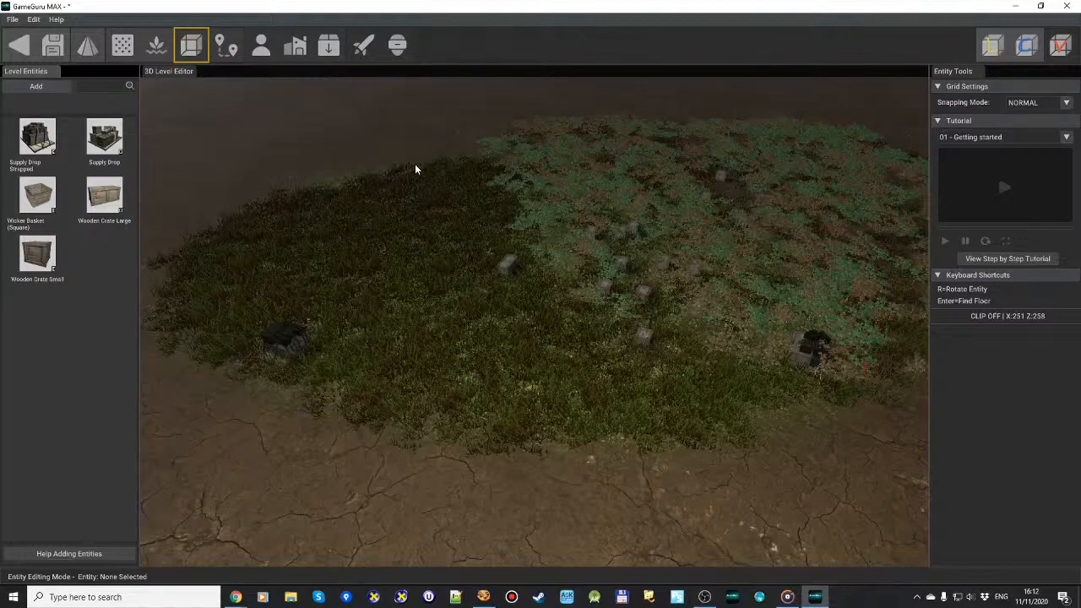
mouse_move(292, 167)
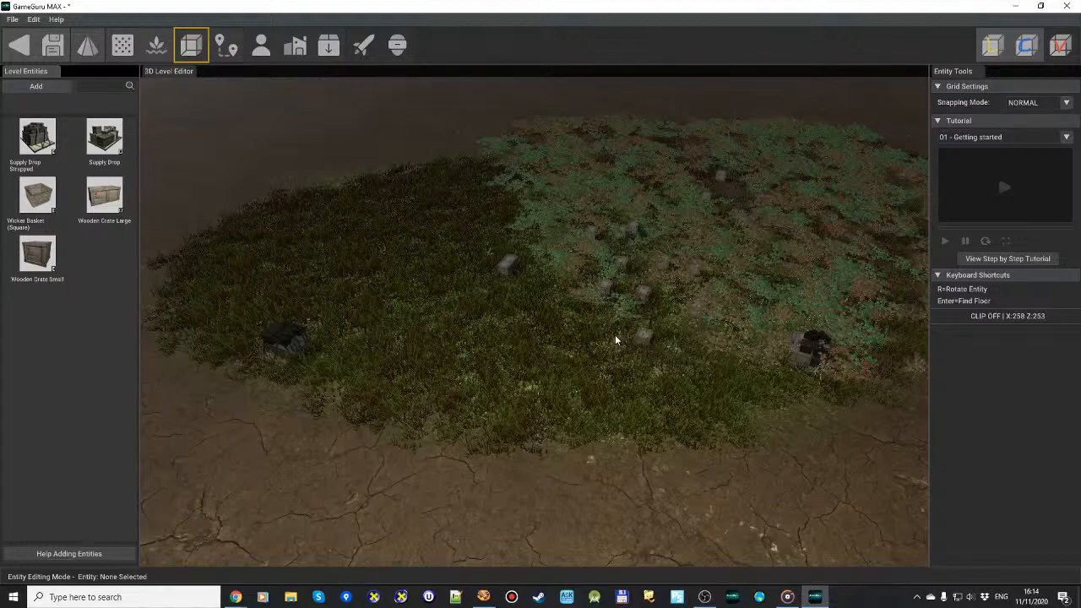
mouse_move(839, 378)
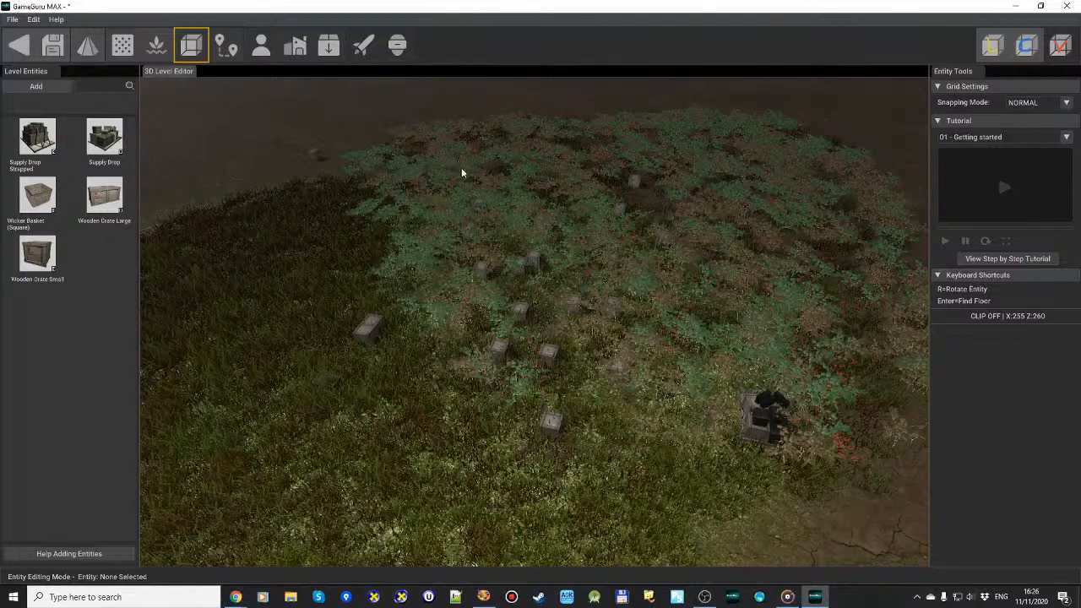
mouse_move(504, 193)
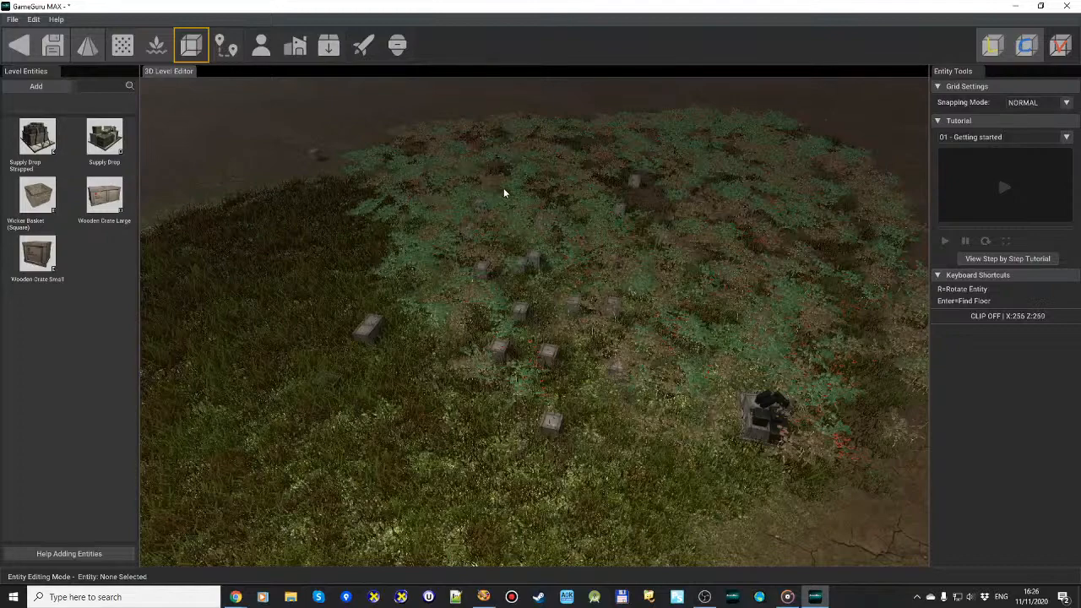
mouse_move(575, 259)
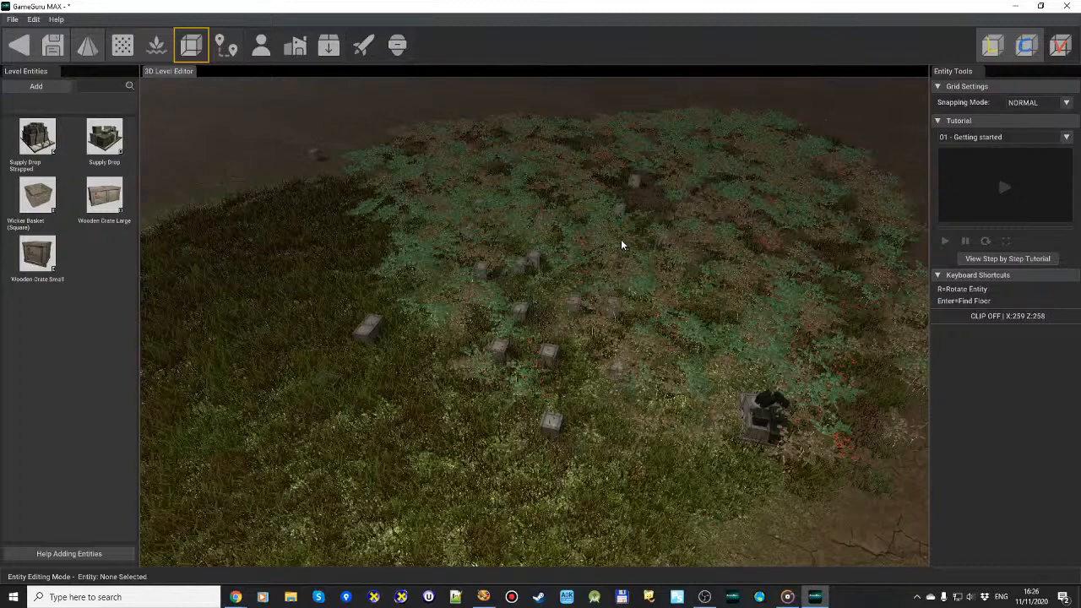
mouse_move(755, 233)
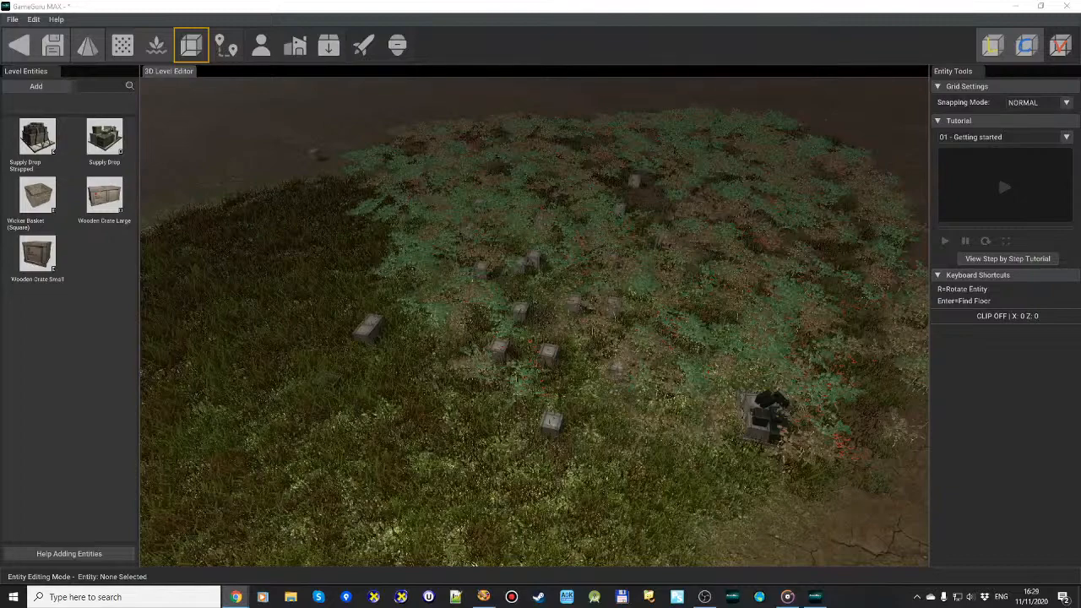
click(33, 19)
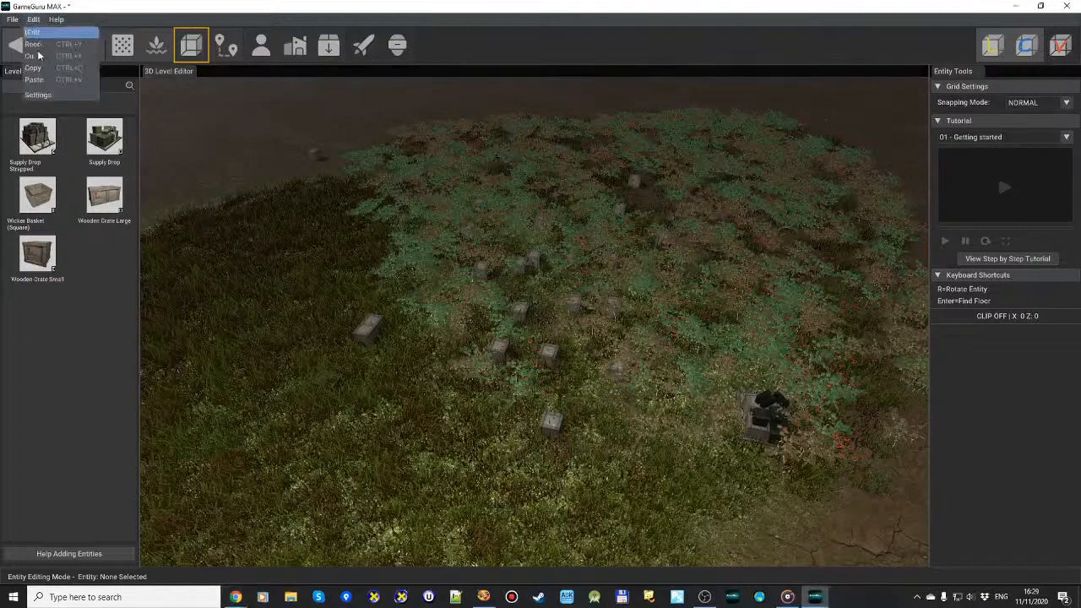
click(38, 94)
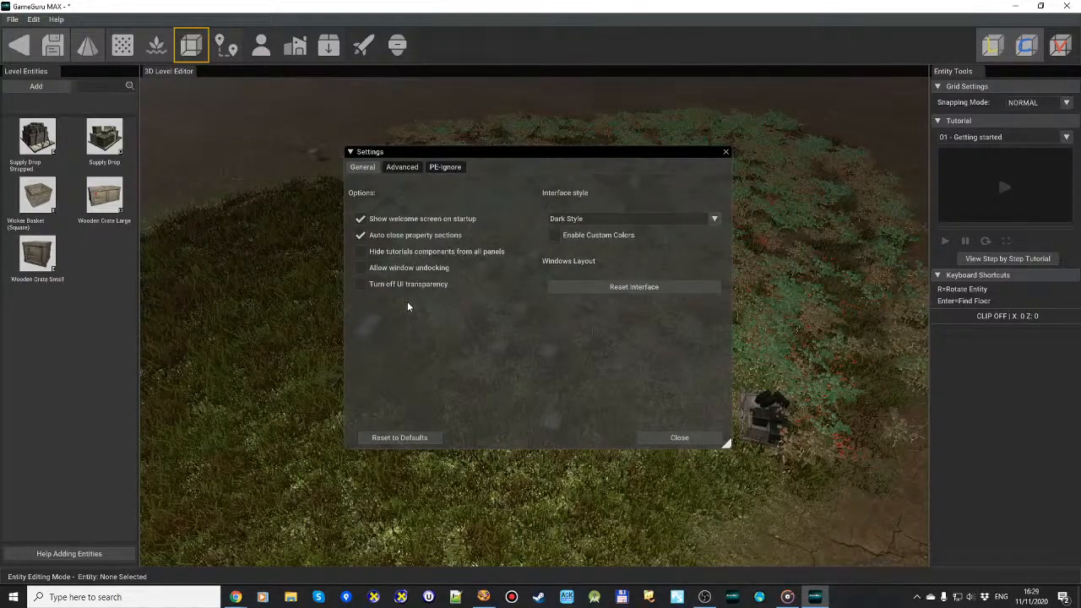
click(679, 436)
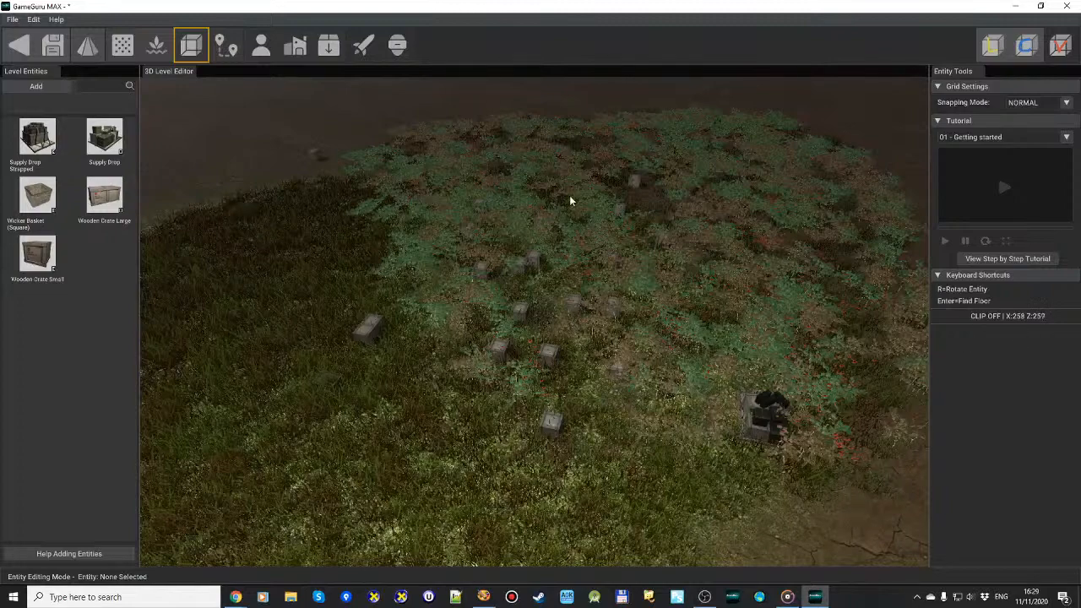
mouse_move(579, 227)
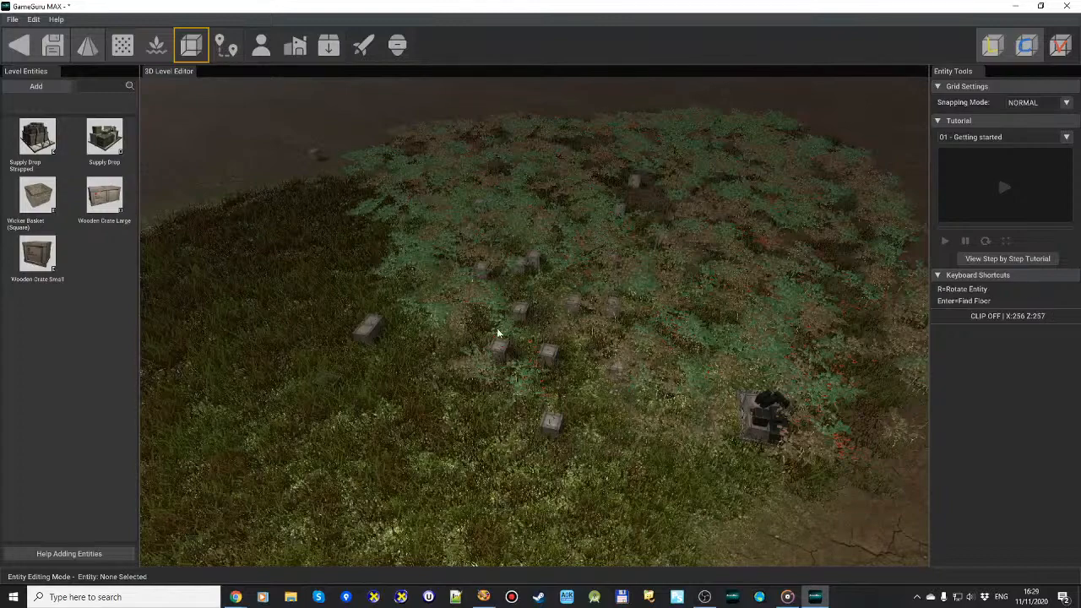
mouse_move(594, 524)
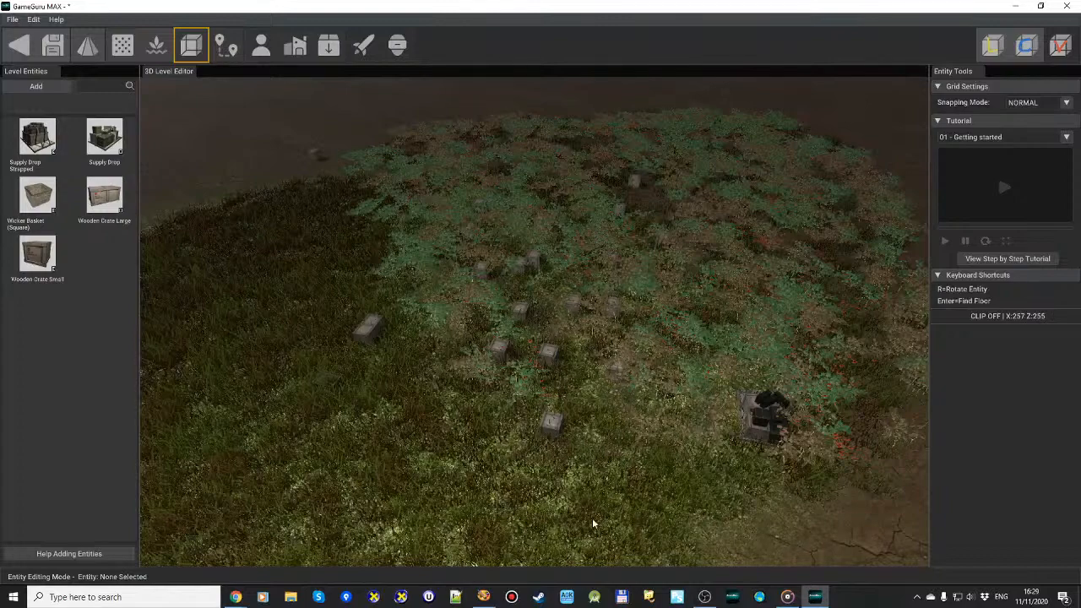